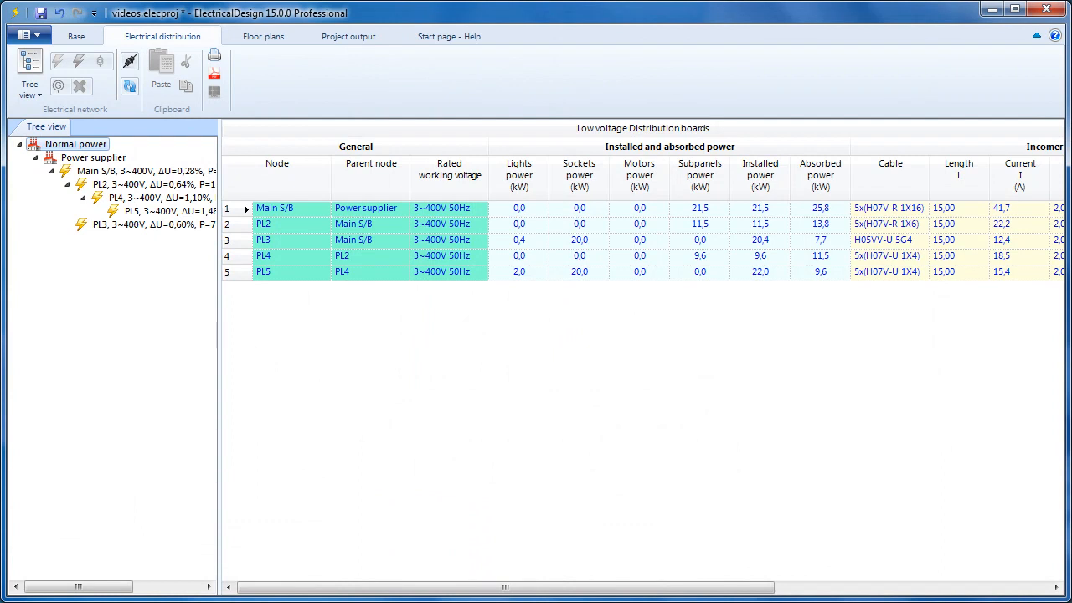
{"action": "mouse_move", "coordinate": [743, 522]}
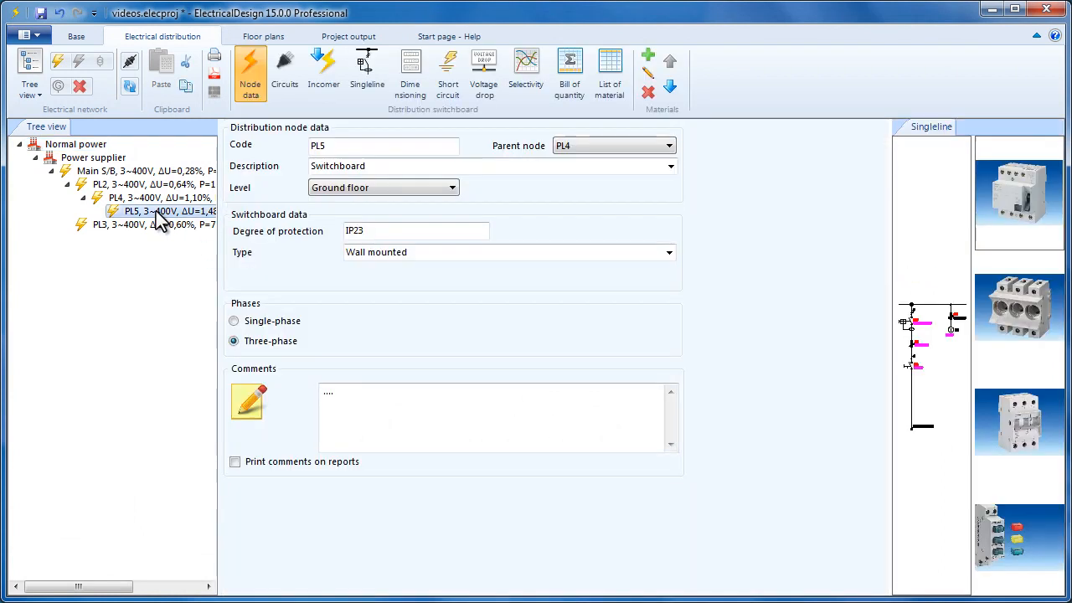
- Show the single-line diagram of distribution switchboard PL5
{"action": "left_click", "coordinate": [367, 70]}
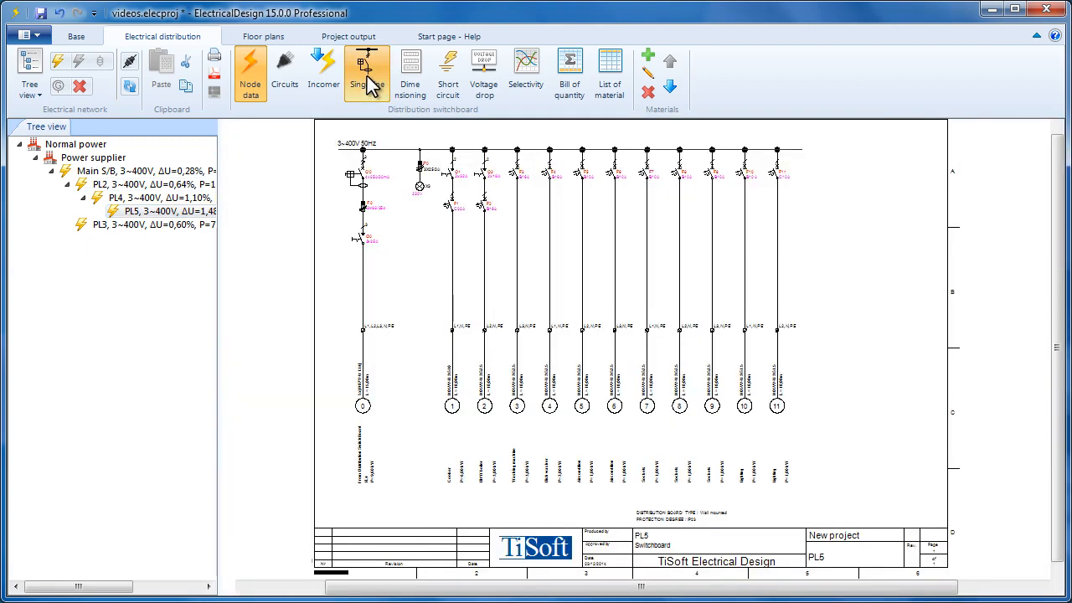
{"action": "left_click", "coordinate": [367, 73]}
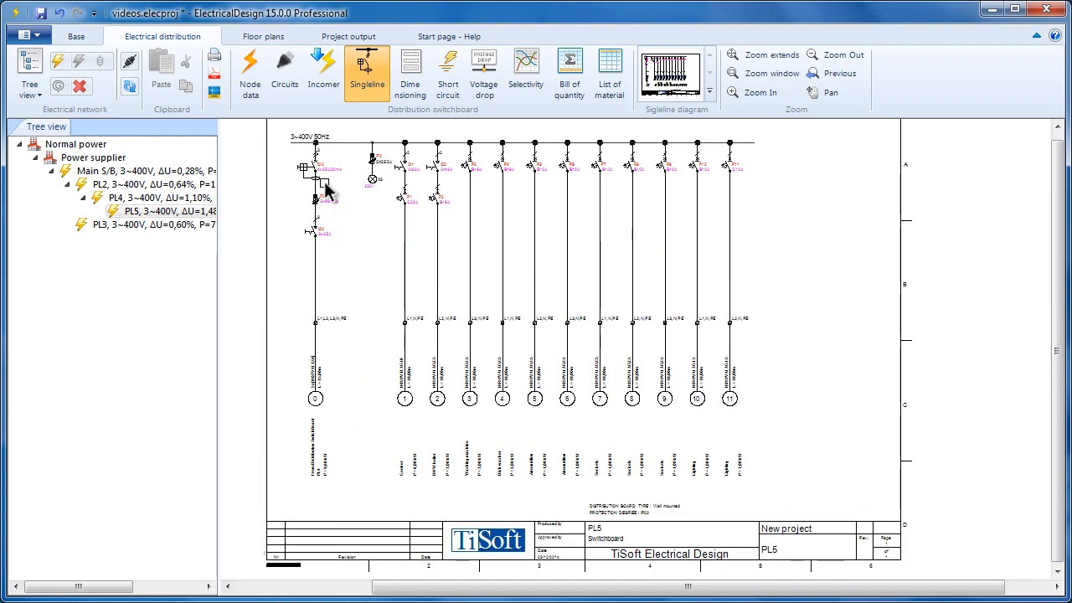
- Open PL5's circuit table and insert a new twelfth LIGHTING circuit
{"action": "left_click", "coordinate": [285, 71]}
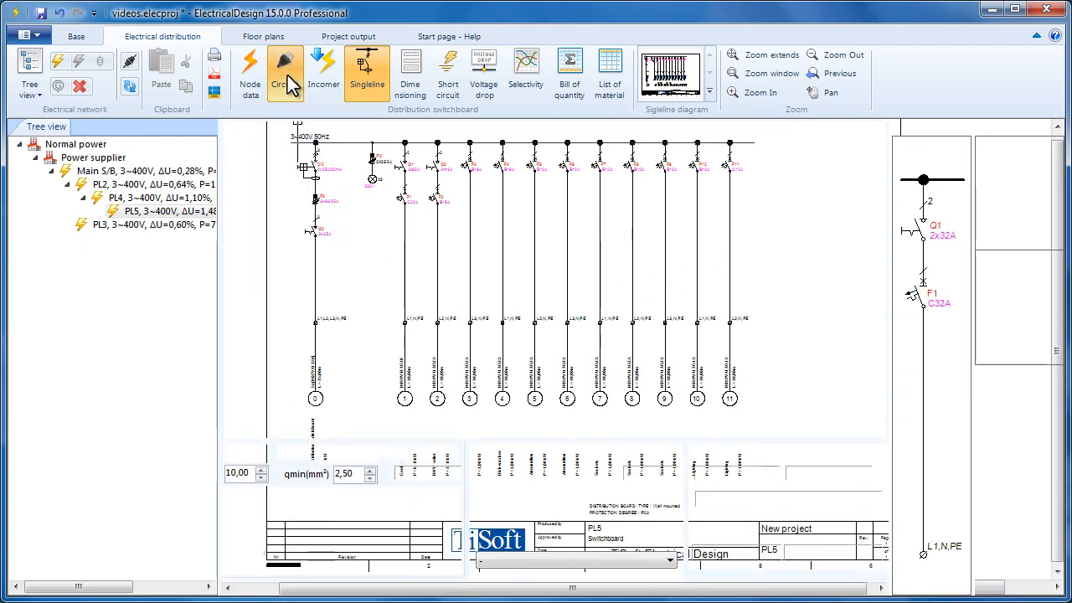
{"action": "left_click", "coordinate": [284, 74]}
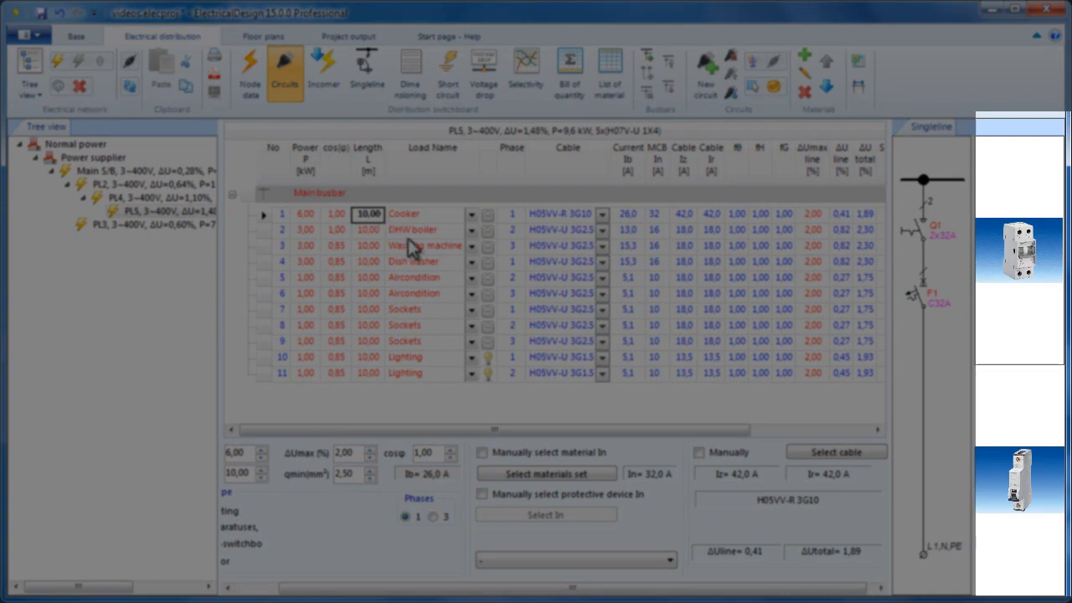
{"action": "mouse_move", "coordinate": [1013, 499]}
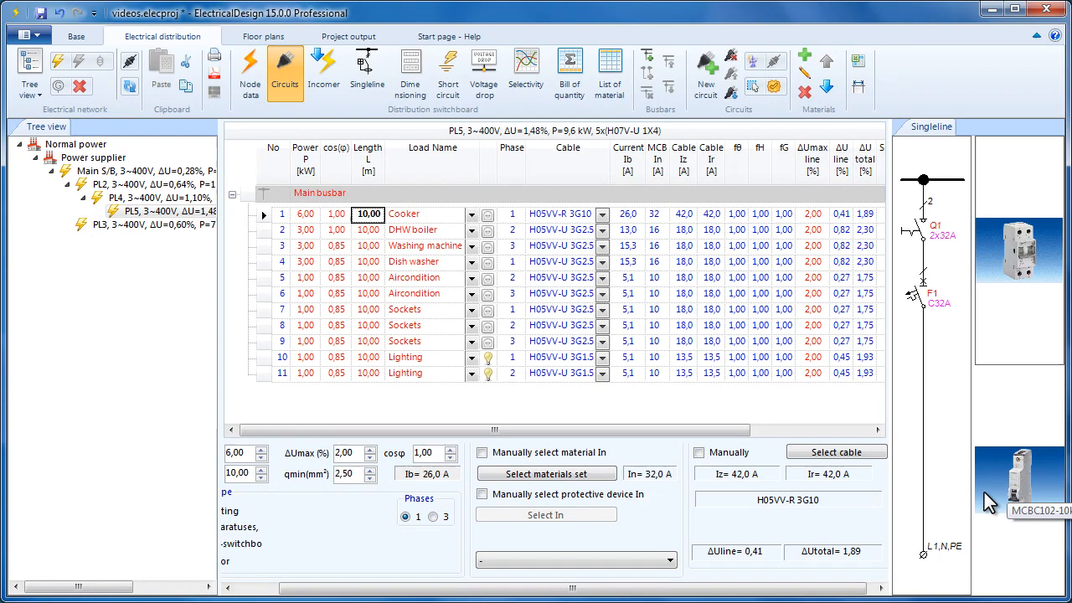
{"action": "mouse_move", "coordinate": [707, 70]}
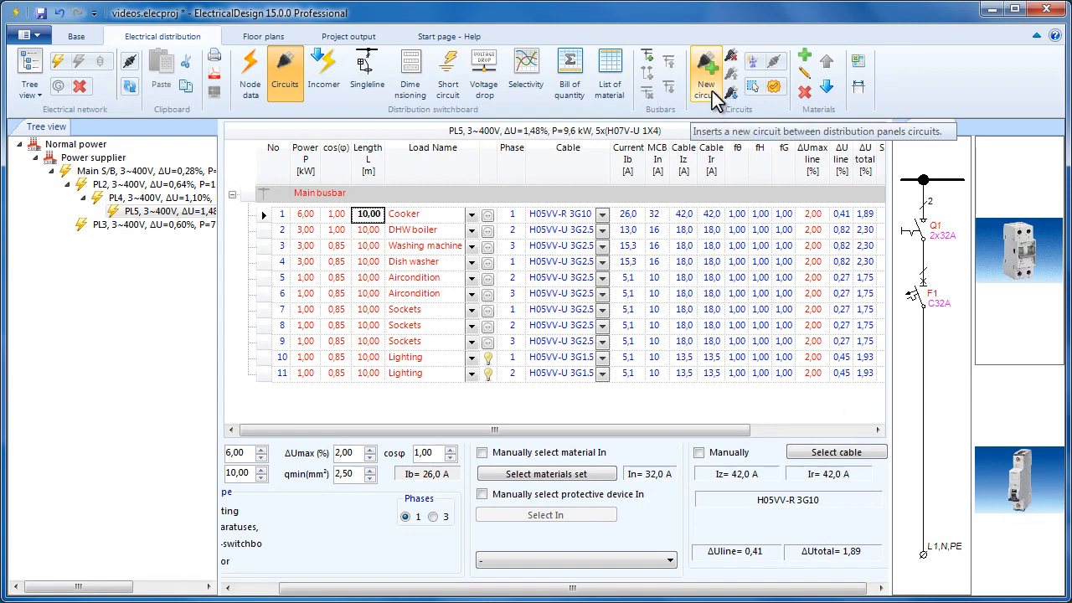
{"action": "left_click", "coordinate": [706, 71]}
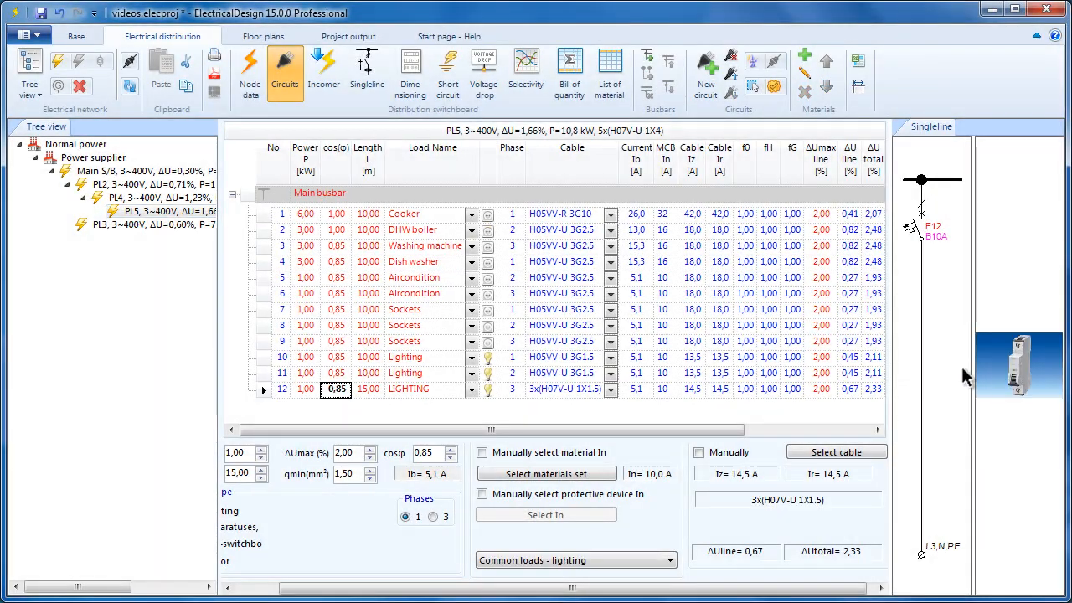
- Modify circuit 12's breaker to the 1-pole curve C MCBC102-10kA from the switchgear library
{"action": "right_click", "coordinate": [1018, 365]}
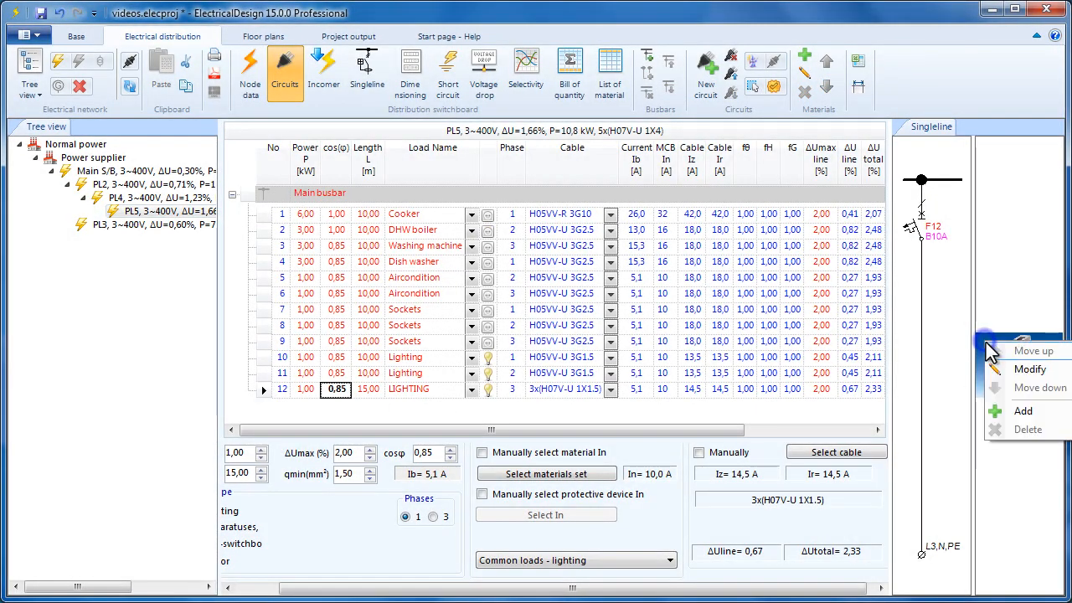
{"action": "left_click", "coordinate": [1029, 370]}
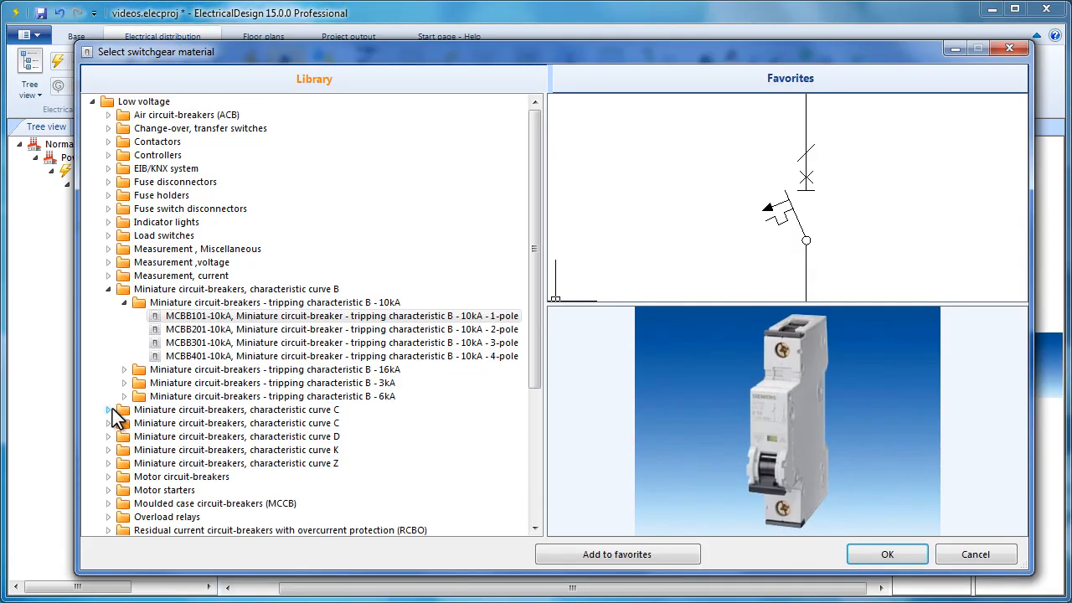
{"action": "left_click", "coordinate": [109, 408]}
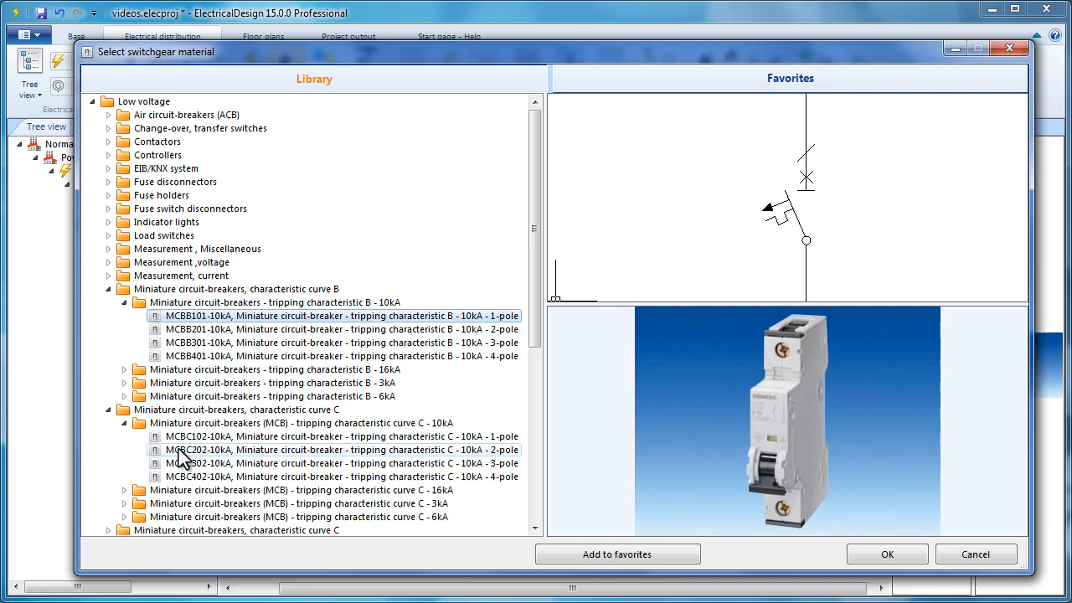
{"action": "left_click", "coordinate": [335, 462]}
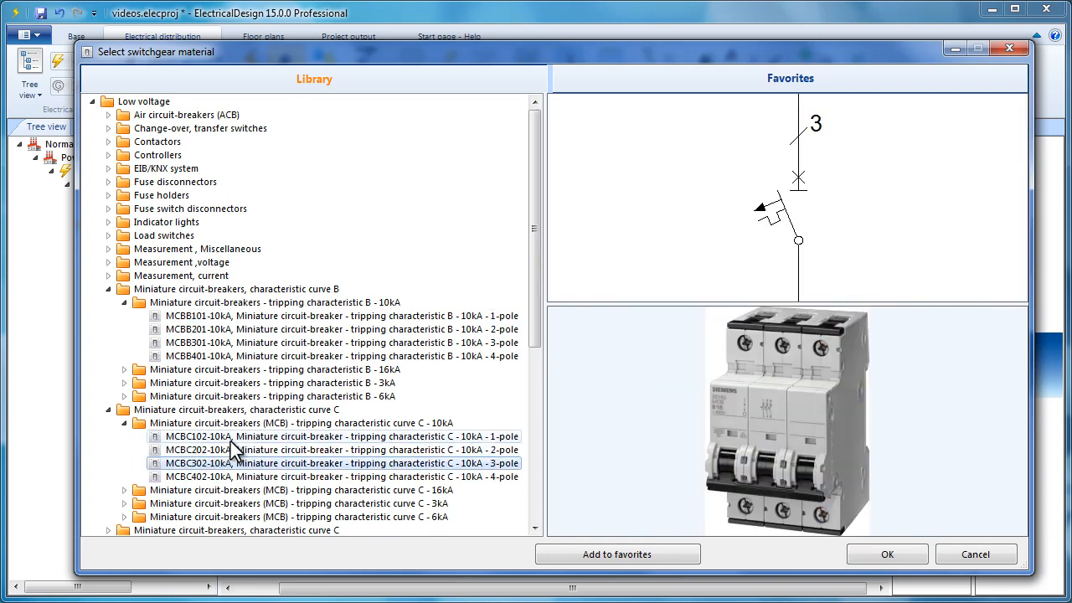
{"action": "left_click", "coordinate": [334, 435]}
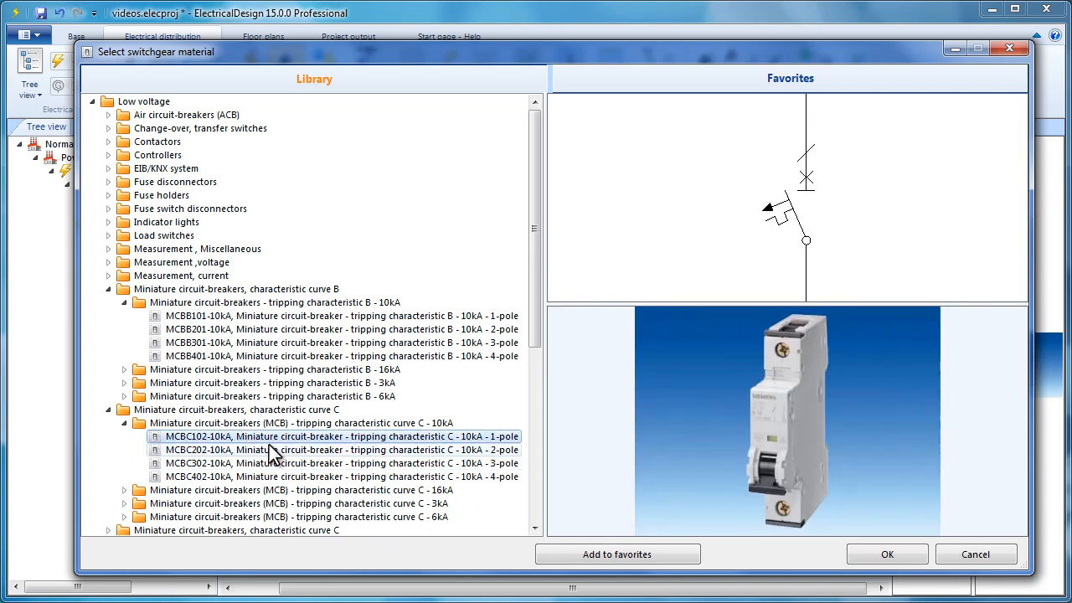
{"action": "left_click", "coordinate": [887, 553]}
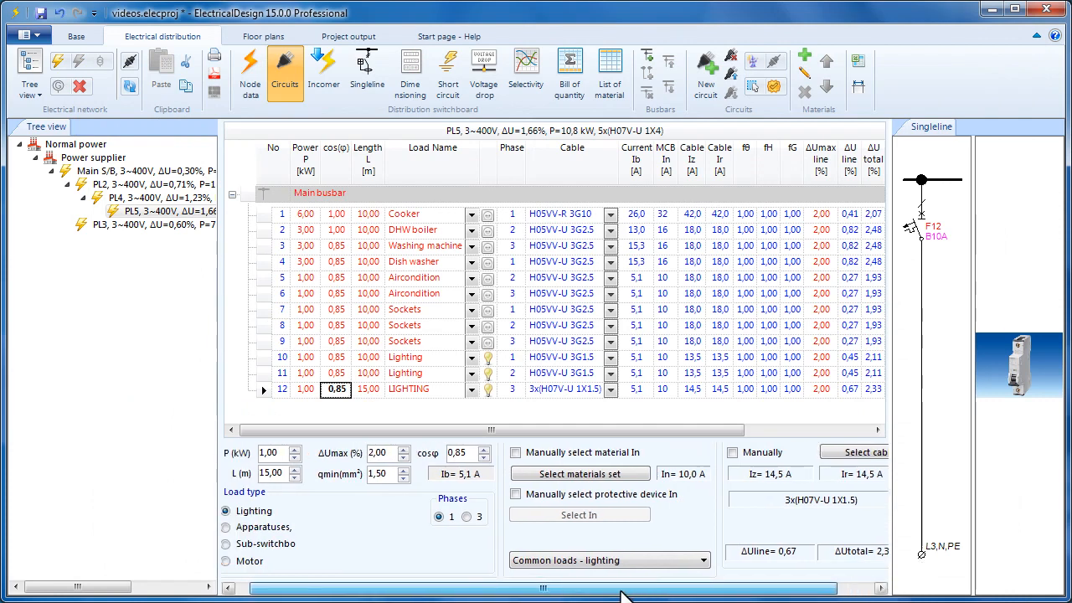
- Toggle the LIGHTING circuit between 3 and 1 phases, leaving it single-phase
{"action": "left_click", "coordinate": [449, 516]}
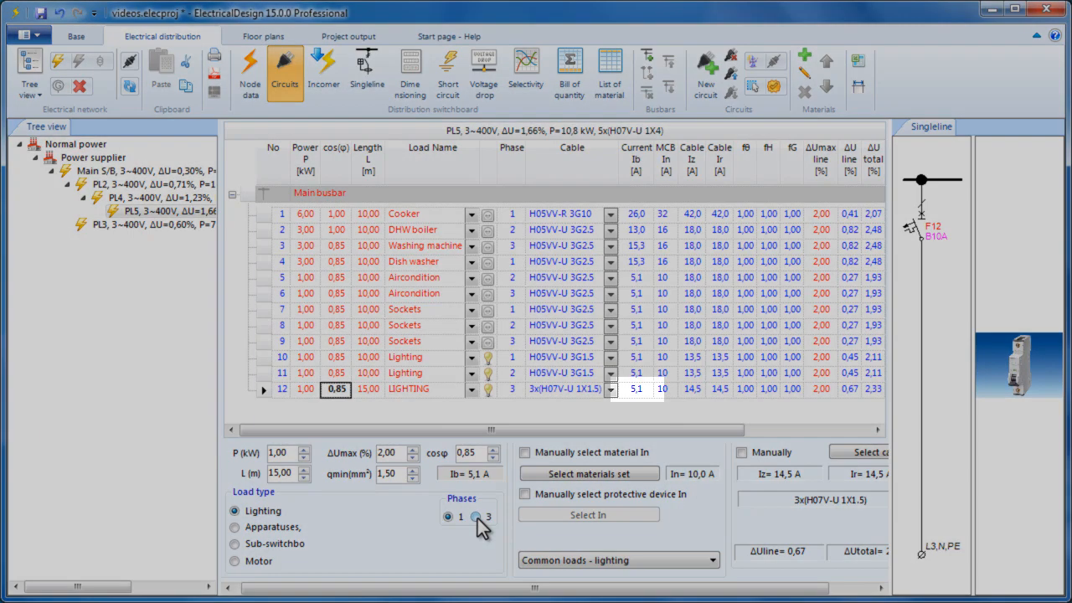
{"action": "left_click", "coordinate": [475, 516]}
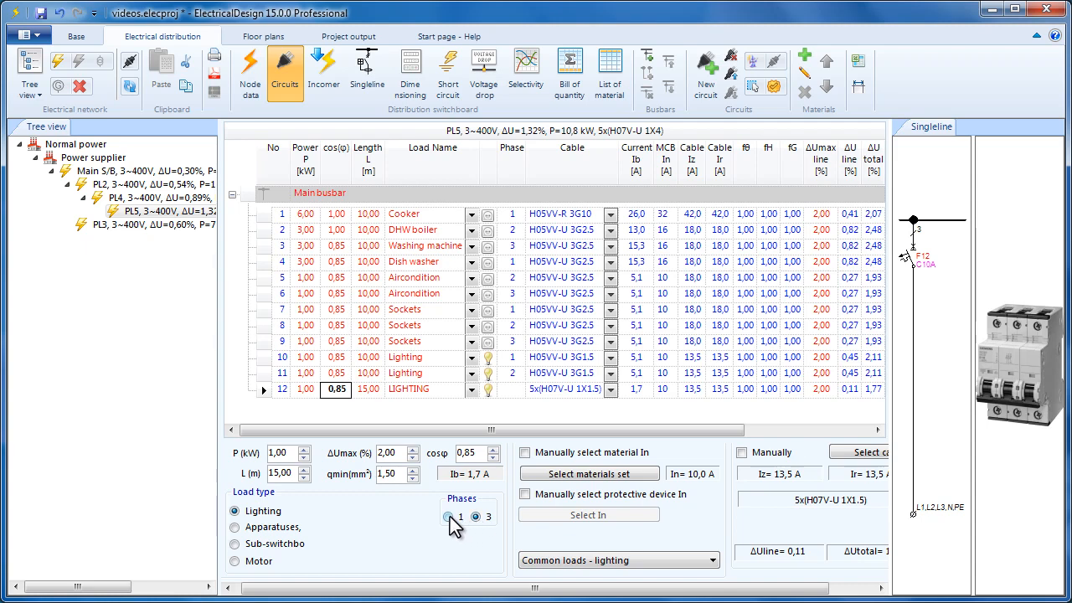
{"action": "left_click", "coordinate": [448, 515]}
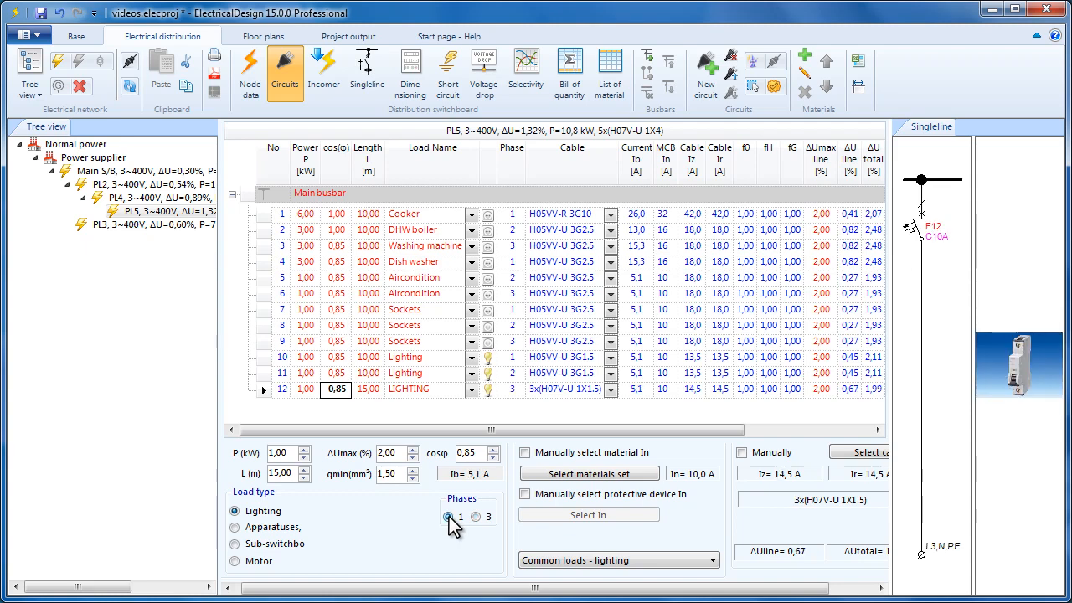
{"action": "mouse_move", "coordinate": [478, 516]}
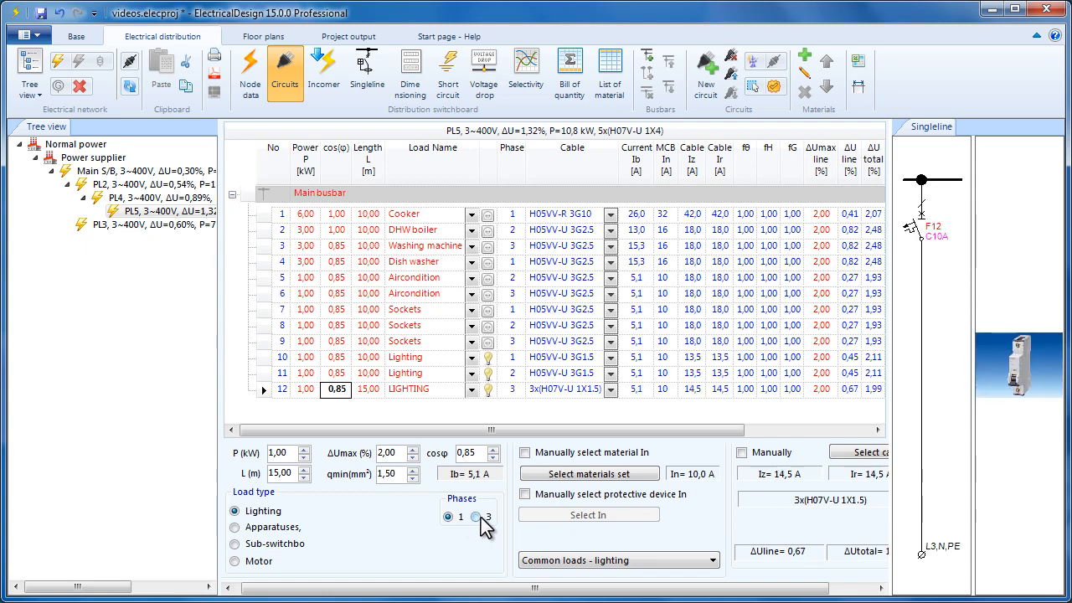
{"action": "left_click", "coordinate": [475, 516]}
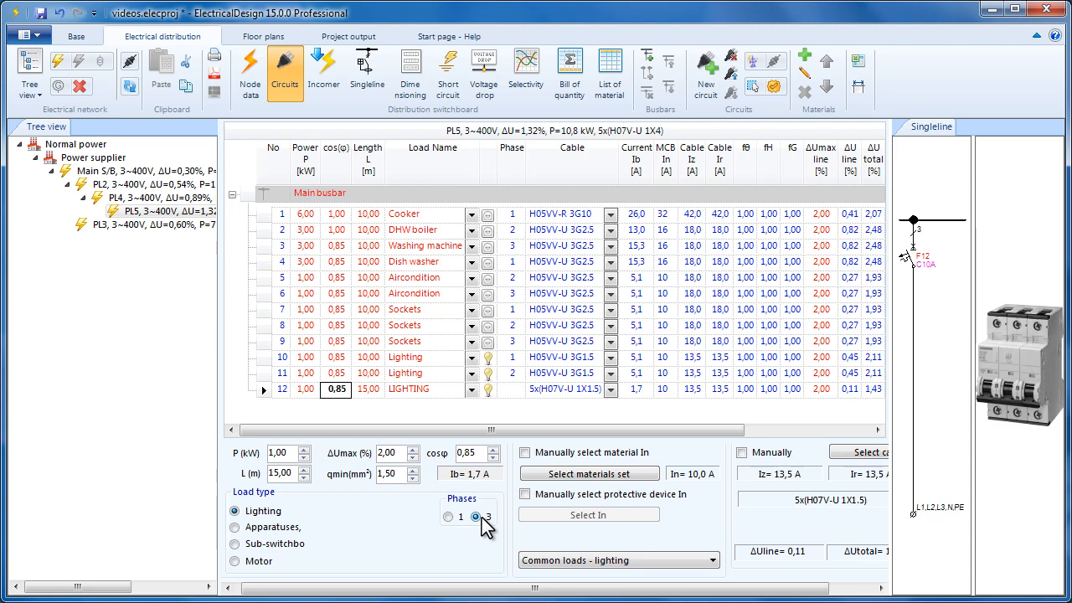
{"action": "left_click", "coordinate": [447, 516]}
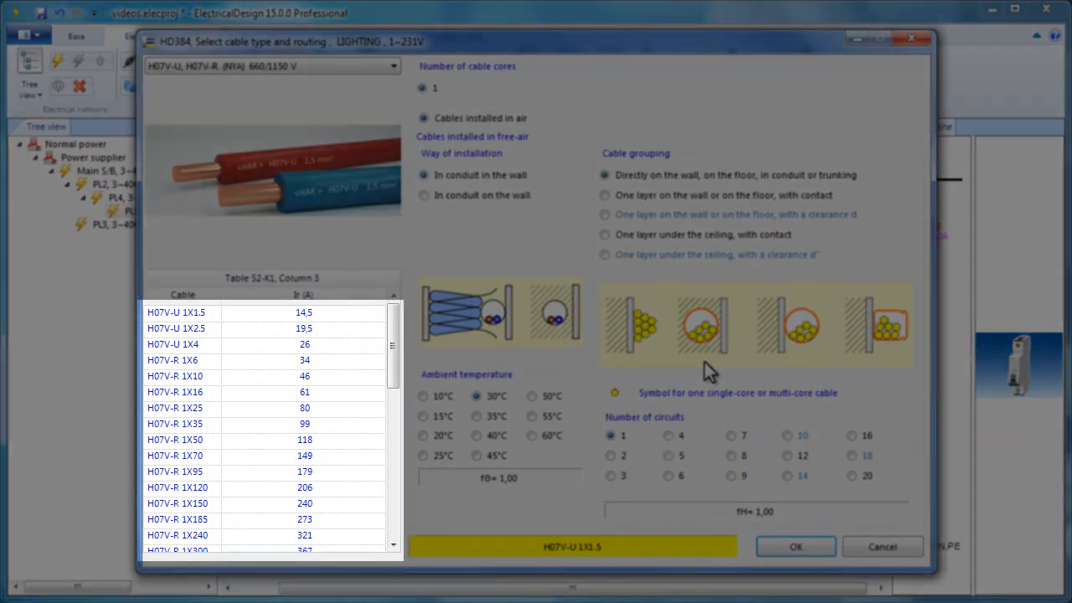
- Set the LIGHTING cable's installation to 'In conduit on the wall' and confirm, giving H07V-U 1x1.5 at 14.5 A
{"action": "left_click", "coordinate": [176, 313]}
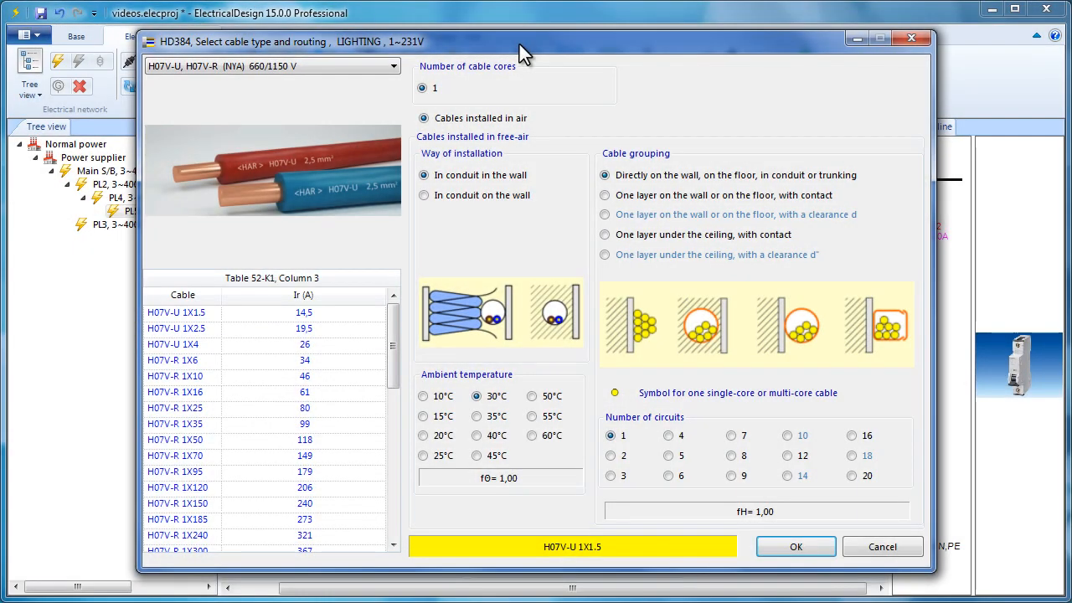
{"action": "mouse_move", "coordinate": [444, 254]}
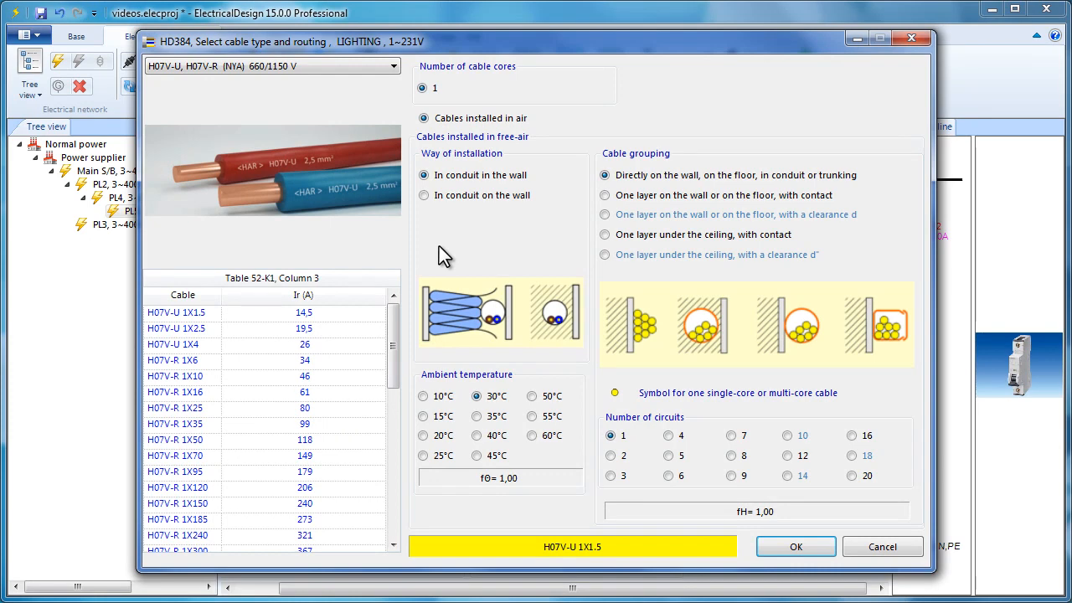
{"action": "left_click", "coordinate": [424, 194]}
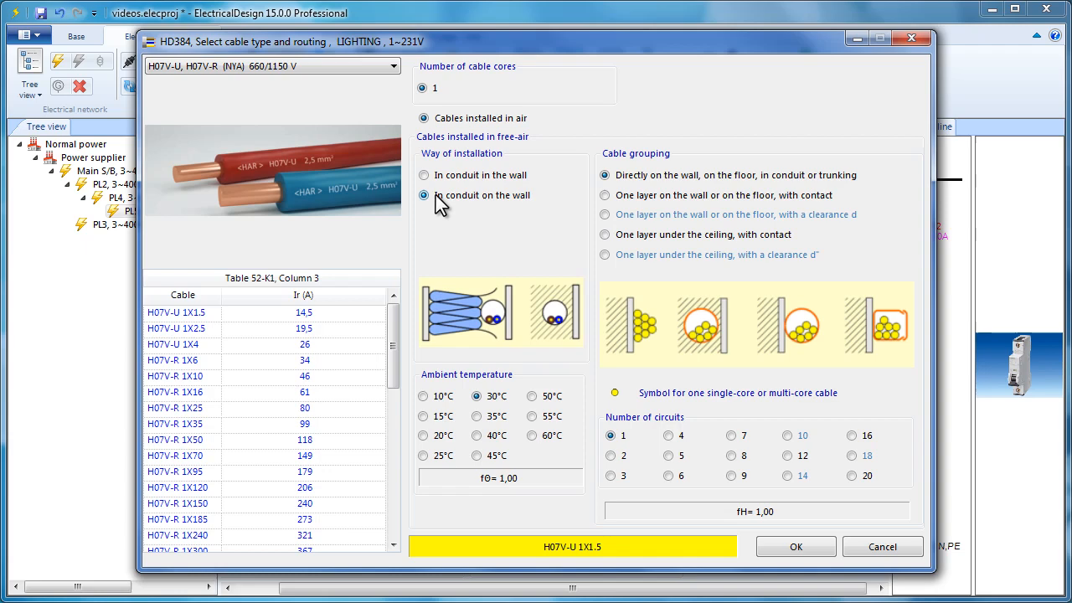
{"action": "left_click", "coordinate": [426, 176]}
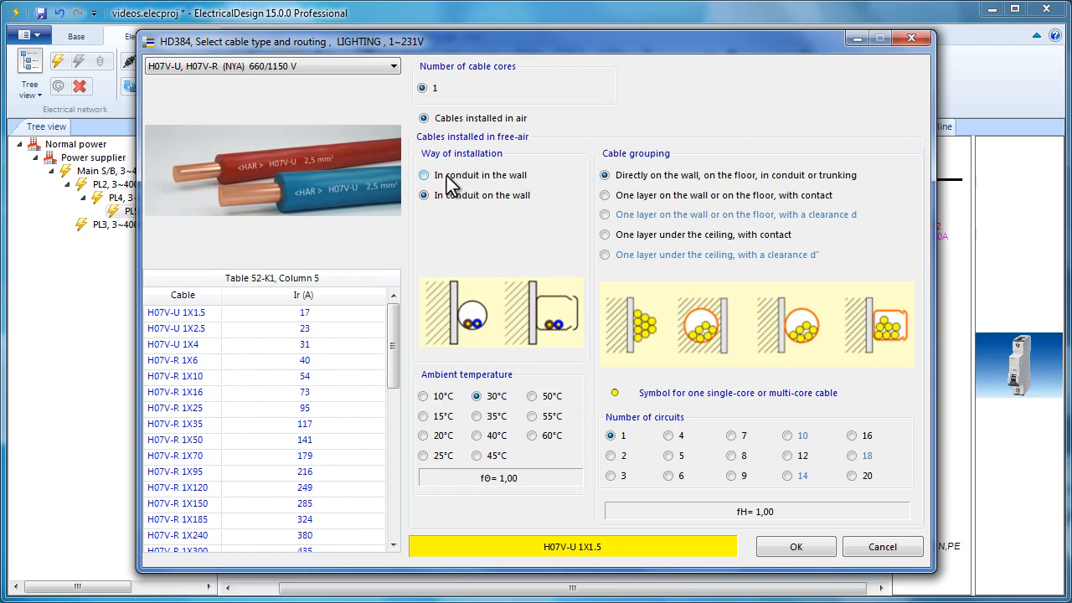
{"action": "left_click", "coordinate": [425, 176]}
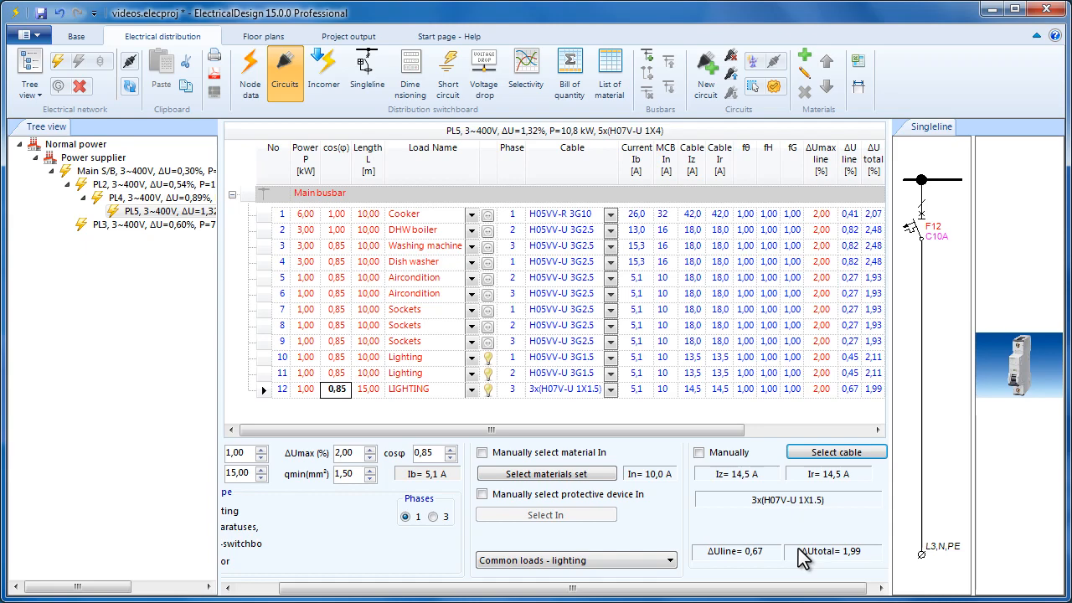
{"action": "left_click", "coordinate": [570, 388]}
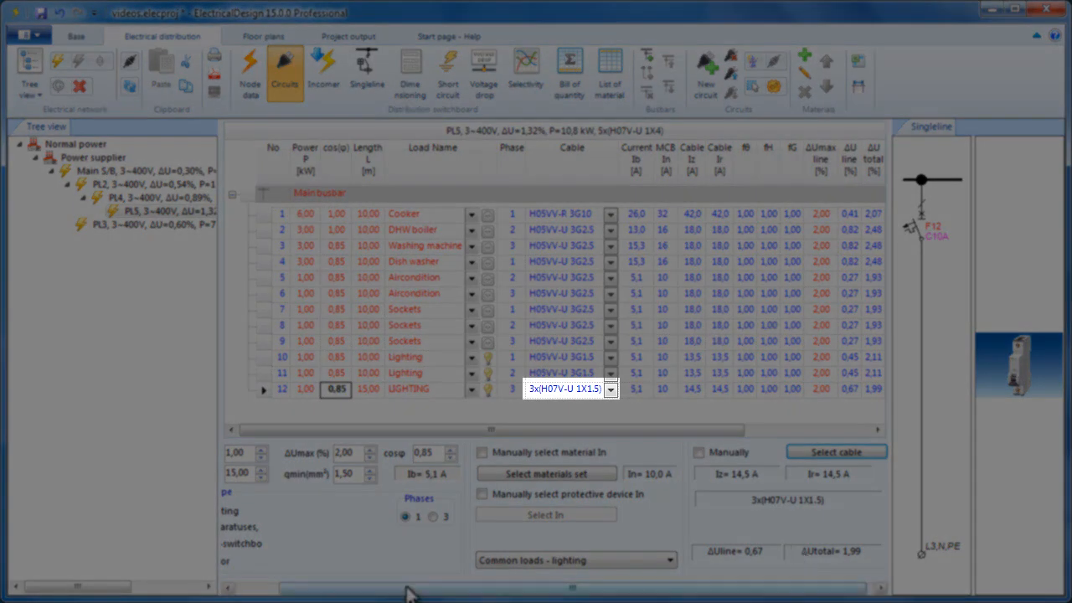
{"action": "left_click", "coordinate": [305, 389]}
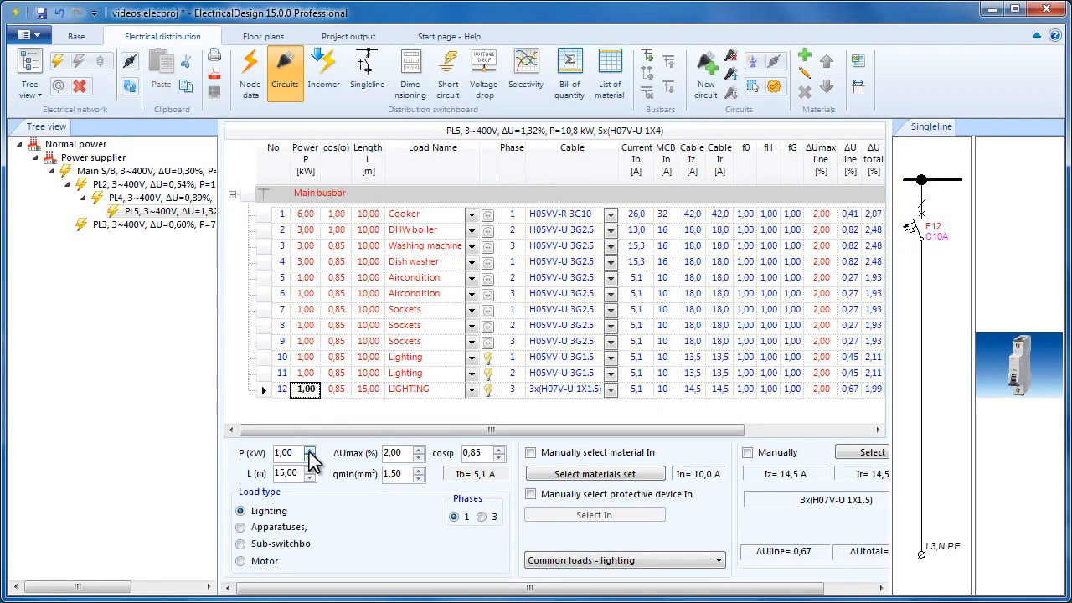
{"action": "left_click", "coordinate": [316, 448]}
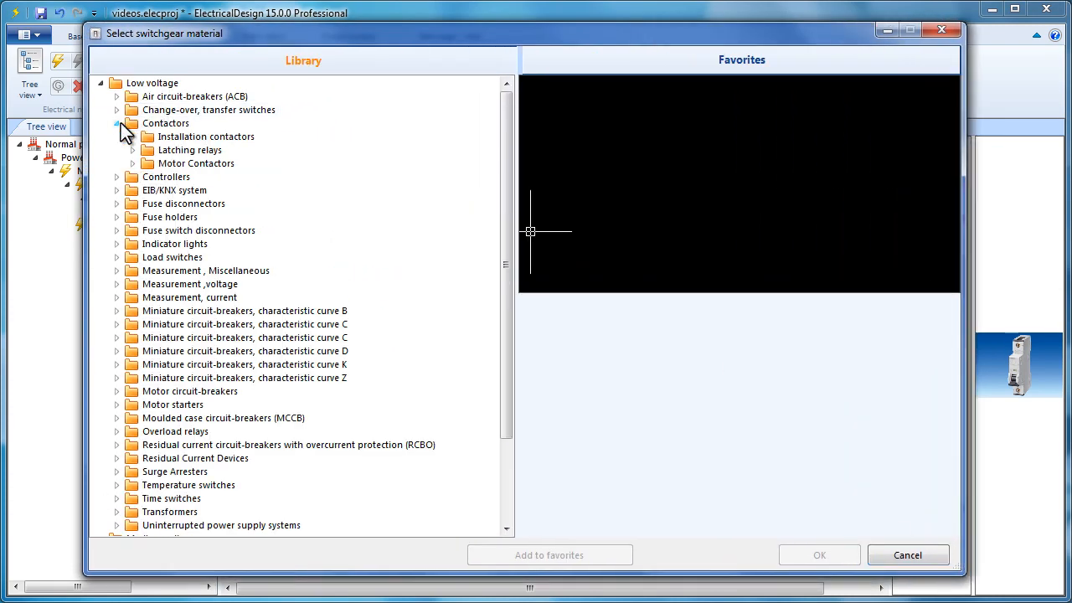
- Choose the ESB201 2-pole installation contactor, add it to Favorites and assign it to circuit 12
{"action": "left_click", "coordinate": [133, 137]}
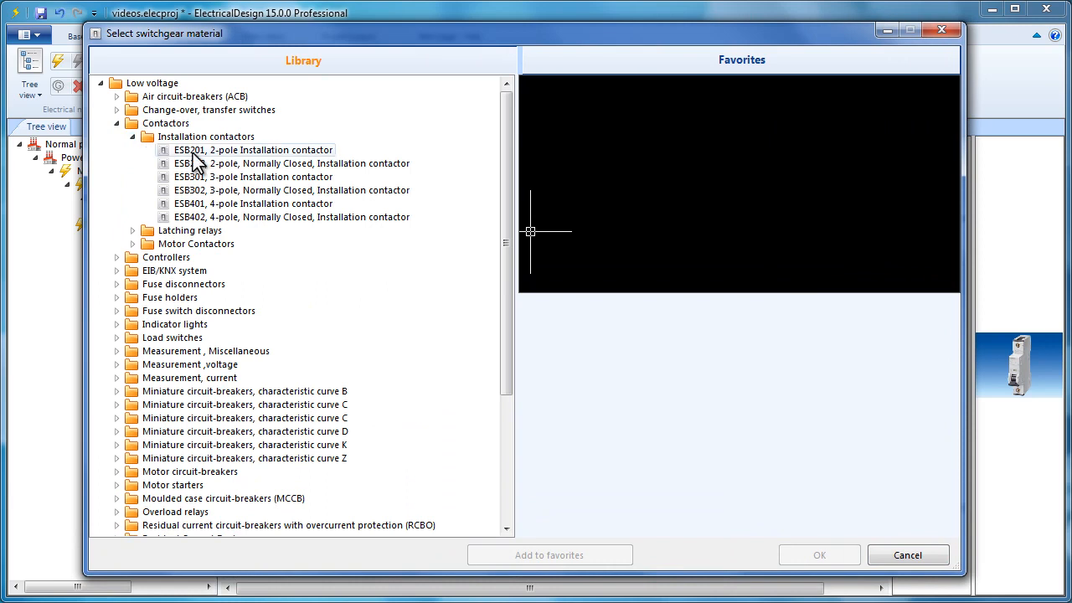
{"action": "left_click", "coordinate": [254, 149]}
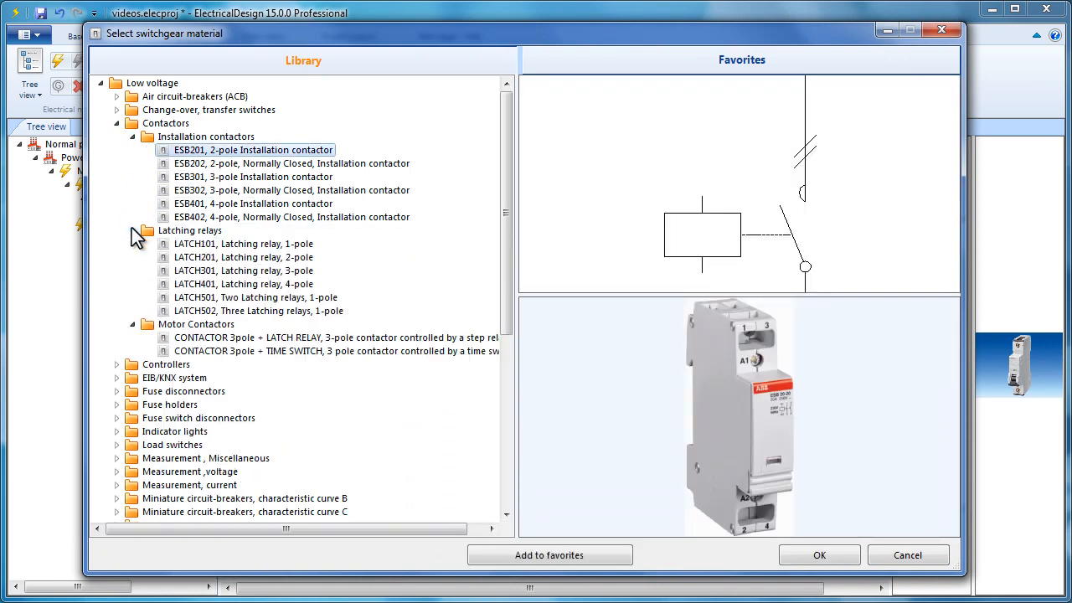
{"action": "left_click", "coordinate": [254, 204]}
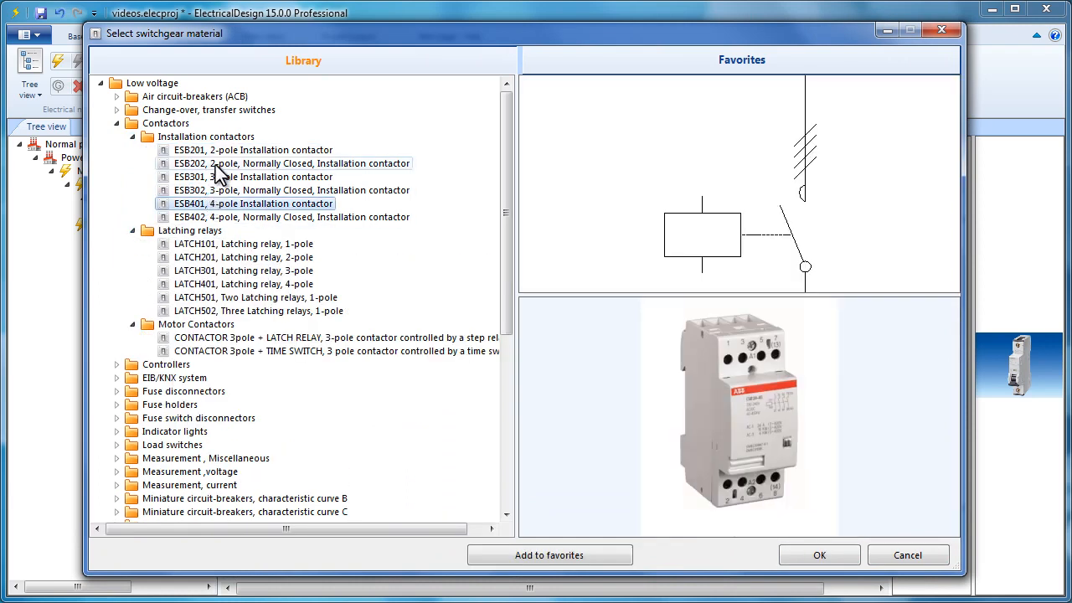
{"action": "left_click", "coordinate": [255, 150]}
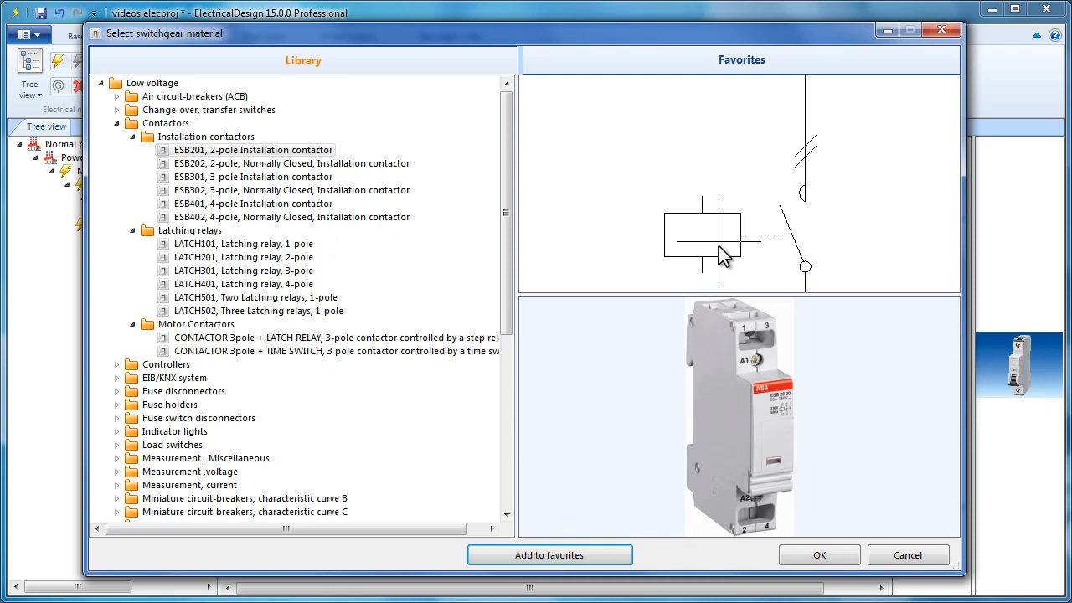
{"action": "left_click", "coordinate": [742, 60]}
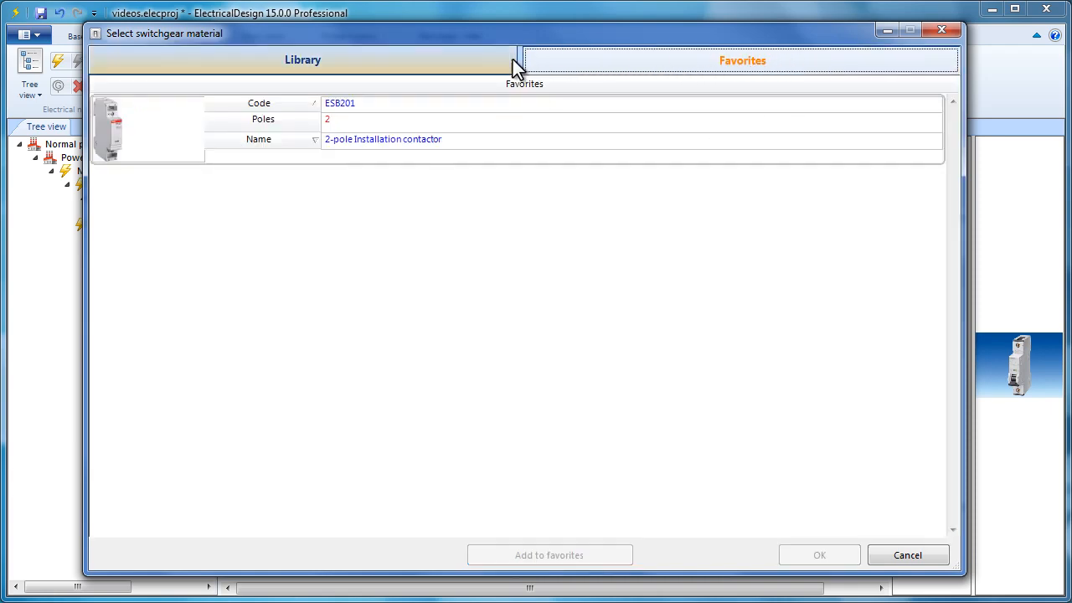
{"action": "left_click", "coordinate": [302, 60]}
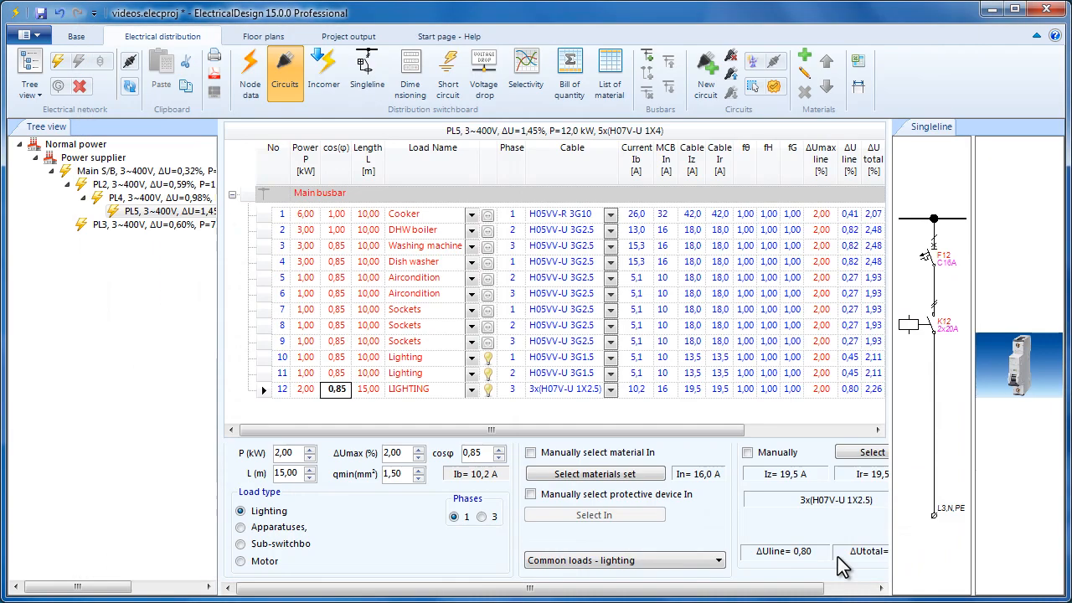
{"action": "left_click", "coordinate": [367, 74]}
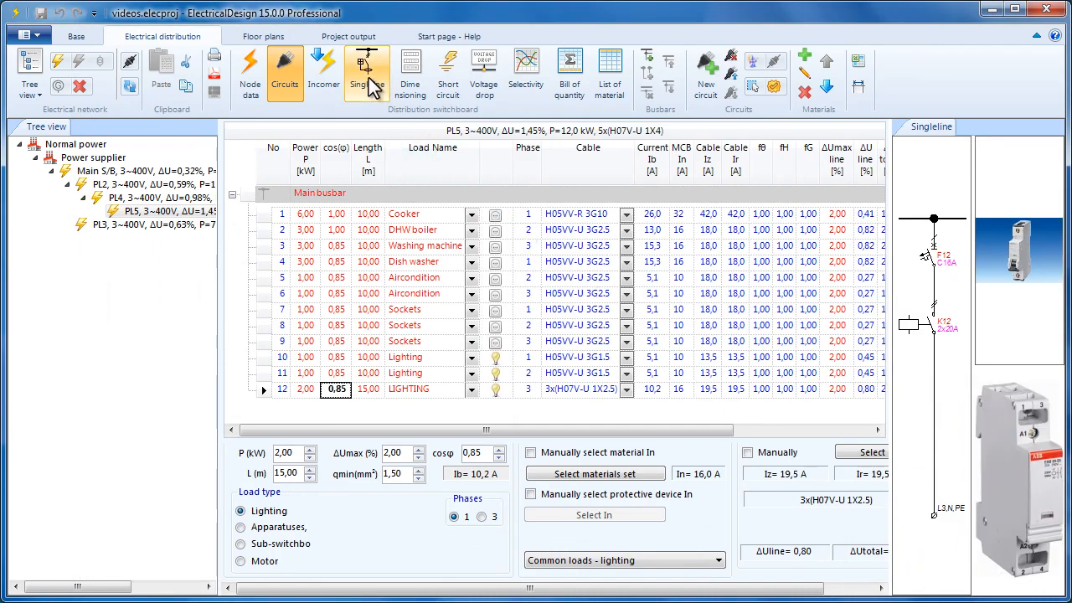
{"action": "left_click", "coordinate": [366, 76]}
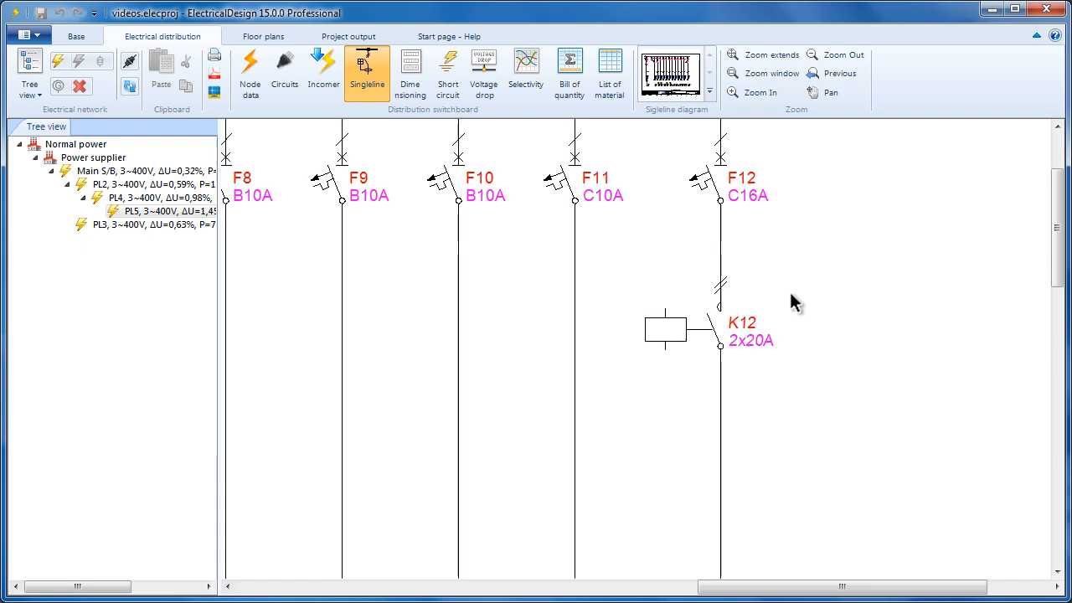
{"action": "left_click", "coordinate": [763, 53]}
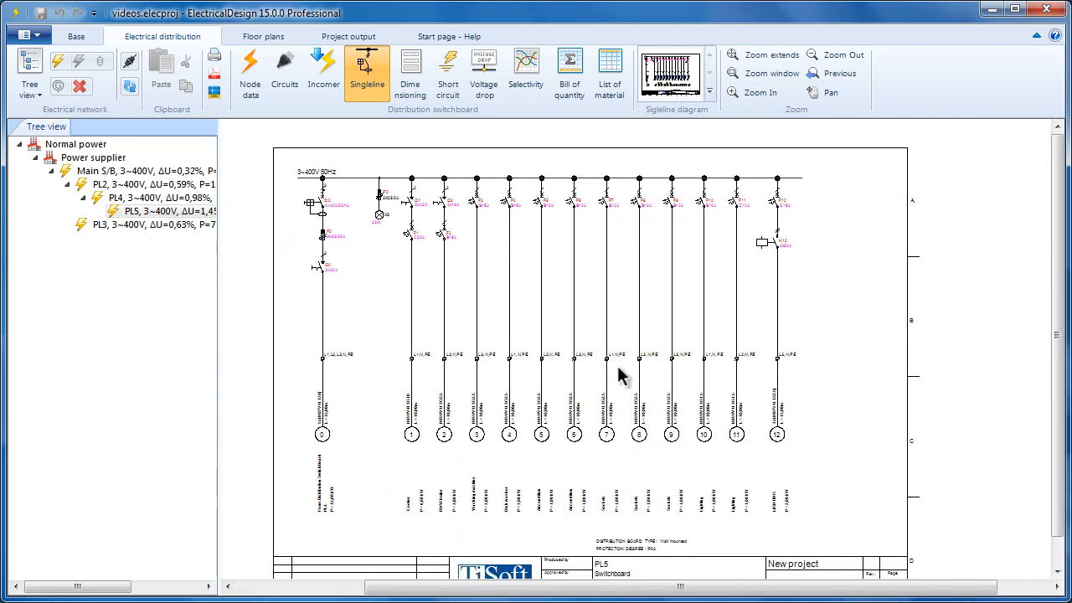
{"action": "left_click", "coordinate": [285, 74]}
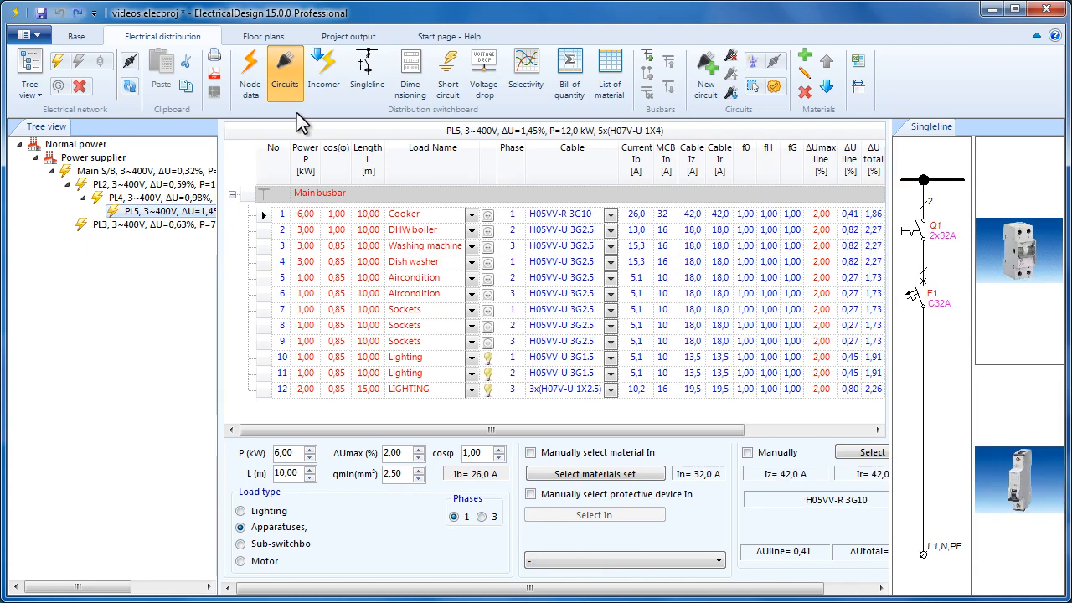
- Copy and paste circuits so PL5 lists 18 circuits, checking the new rows
{"action": "left_click", "coordinate": [405, 357]}
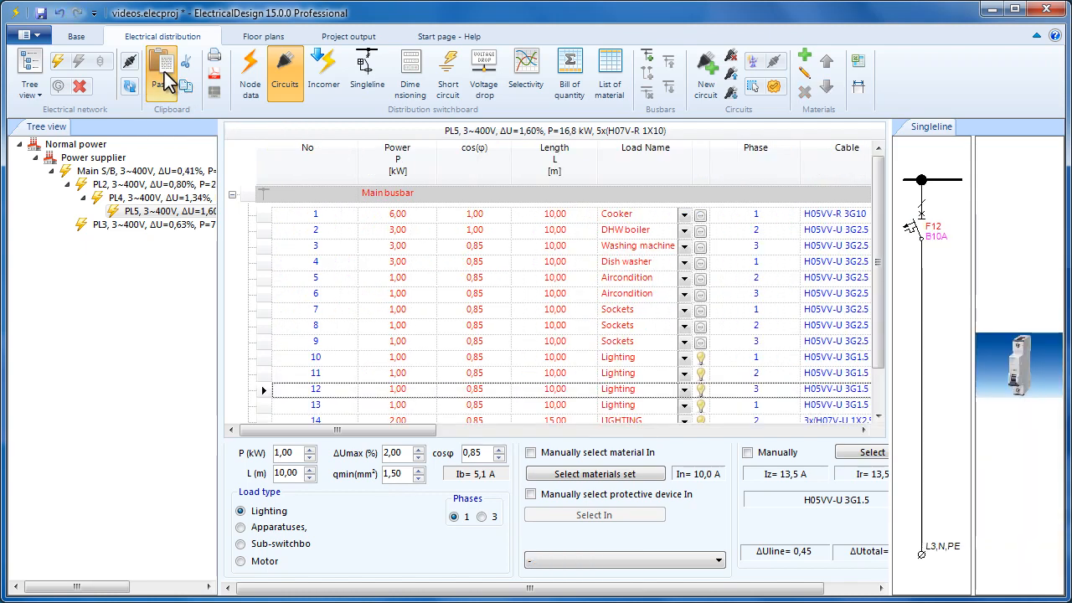
{"action": "left_click", "coordinate": [161, 70]}
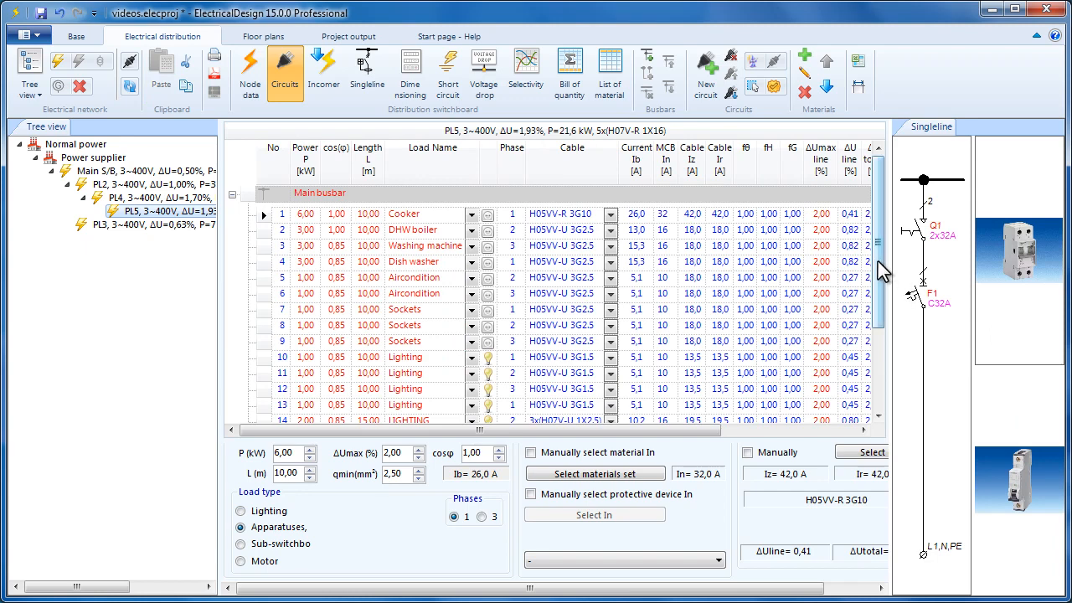
{"action": "scroll", "scroll_direction": "down", "scroll_amount": 3}
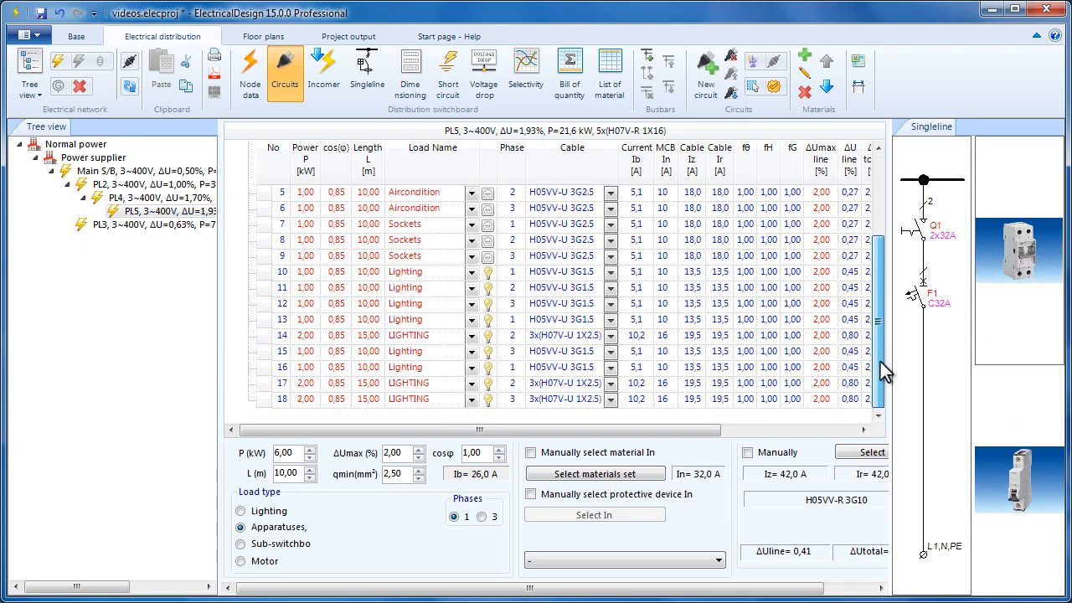
{"action": "mouse_move", "coordinate": [323, 70]}
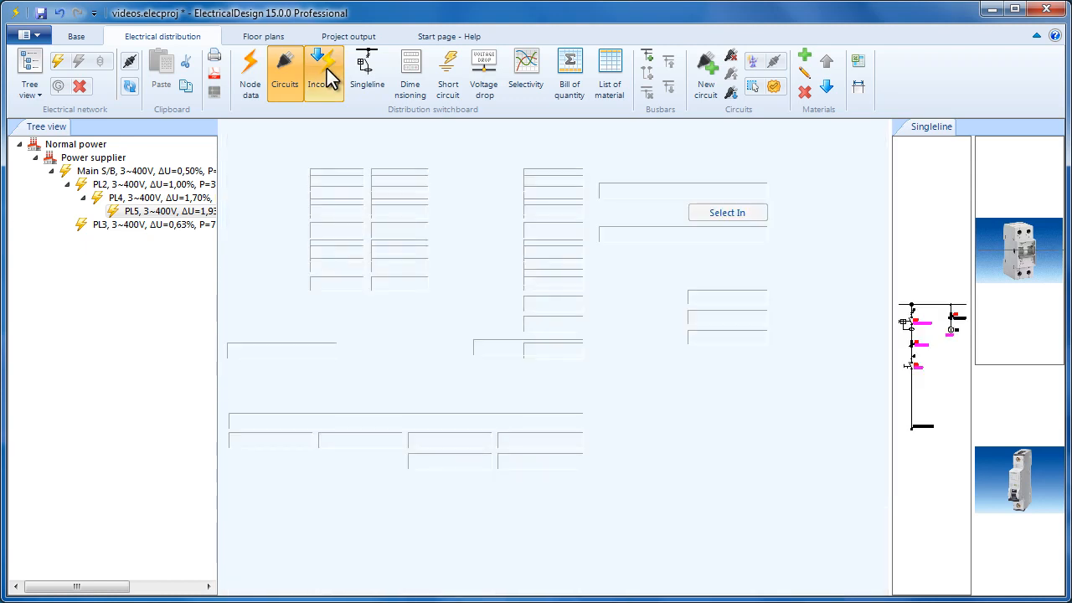
- In the Incomer calculation set Devices, Sockets simultaneity to 0.30, then return to the single-line diagram
{"action": "left_click", "coordinate": [323, 70]}
{"action": "type", "text": "0,25"}
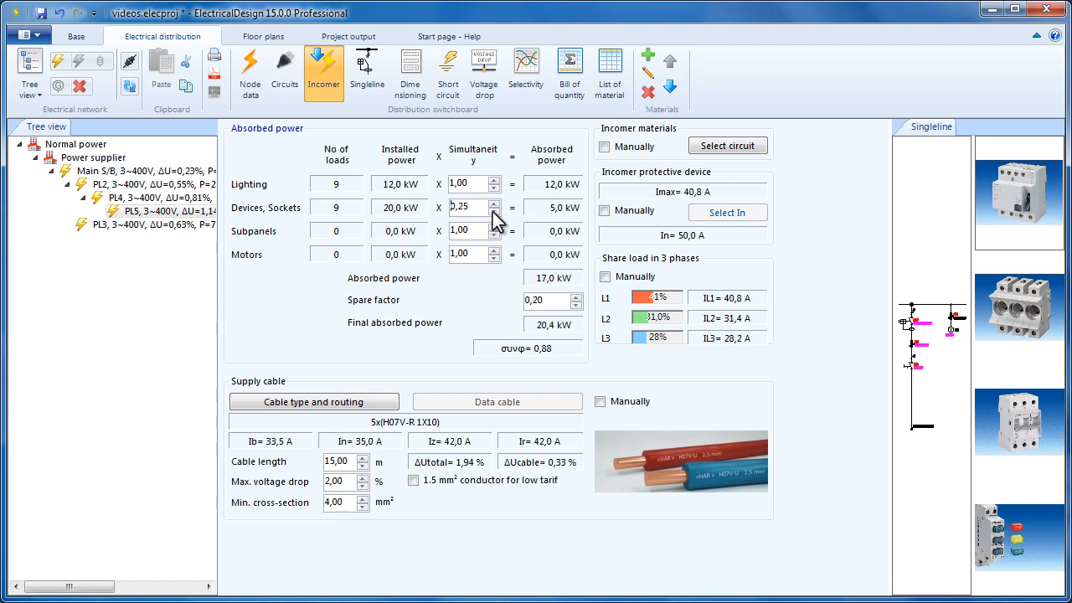
{"action": "left_click", "coordinate": [494, 211]}
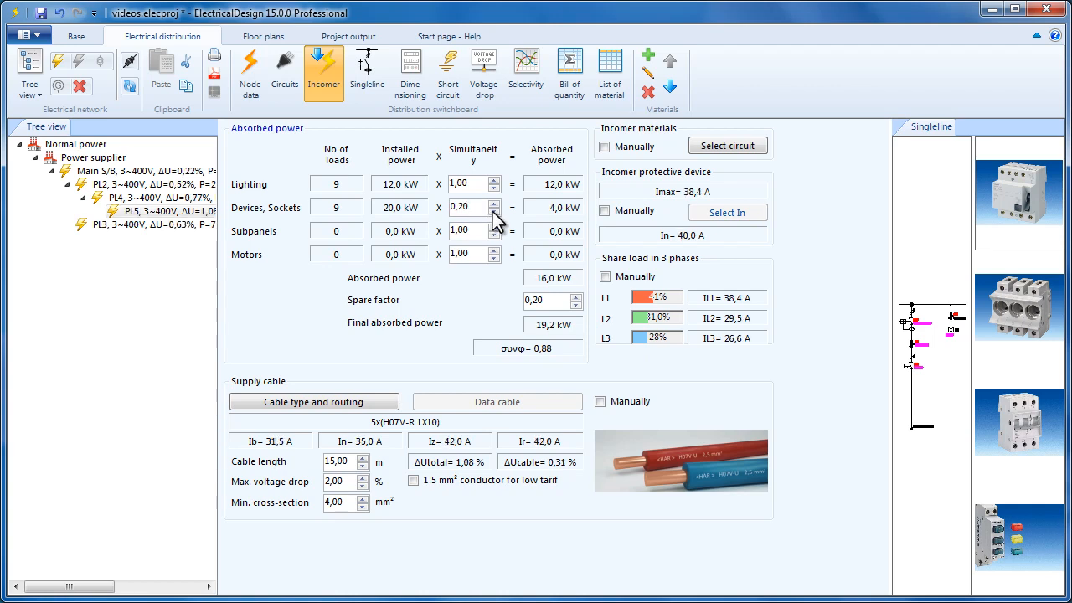
{"action": "left_click", "coordinate": [494, 211]}
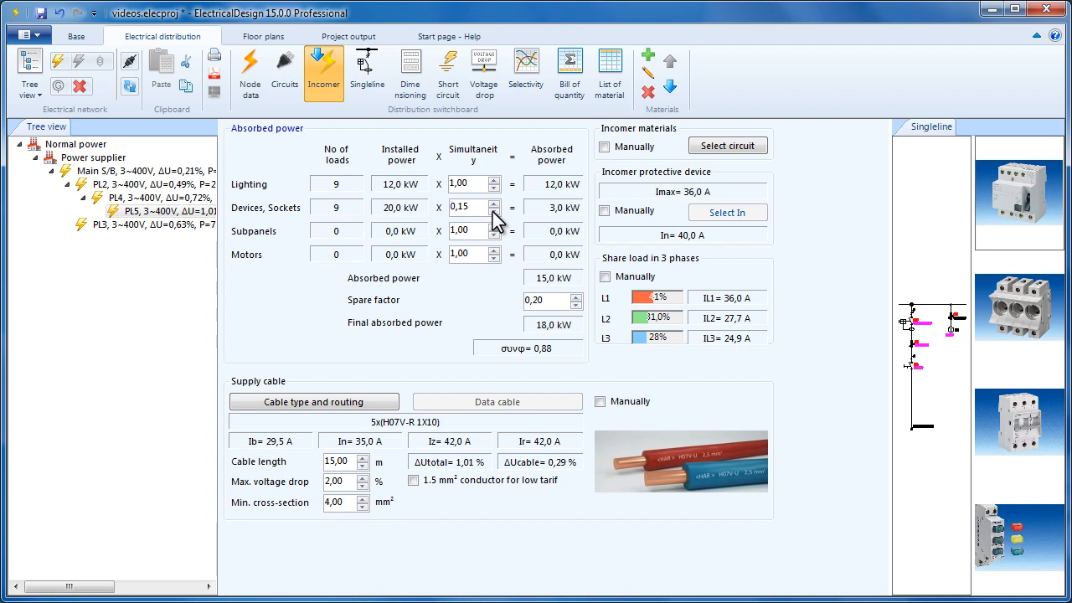
{"action": "left_click", "coordinate": [494, 202]}
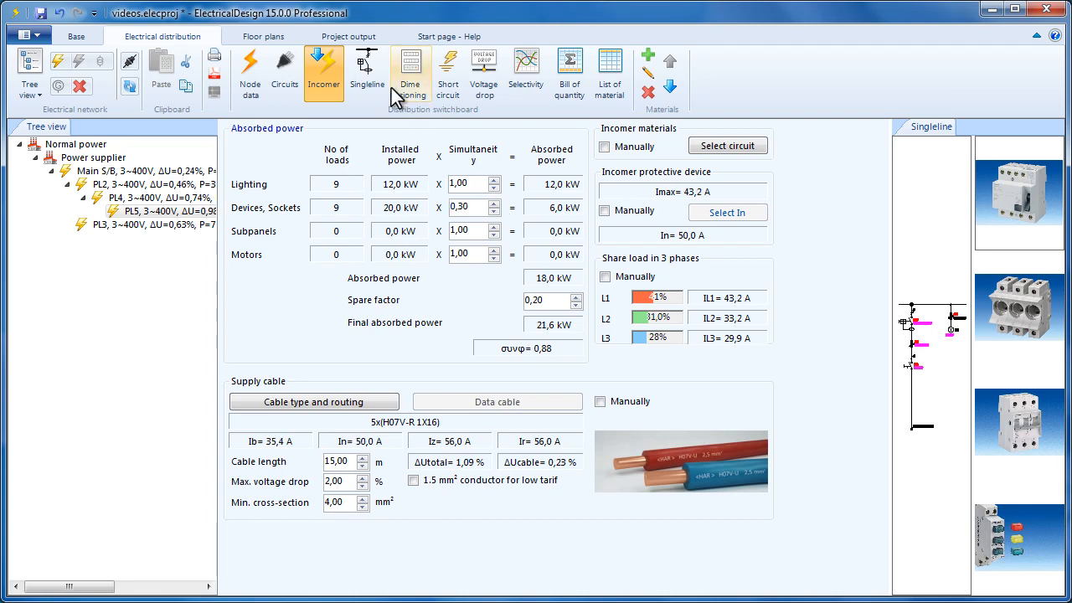
{"action": "left_click", "coordinate": [366, 70]}
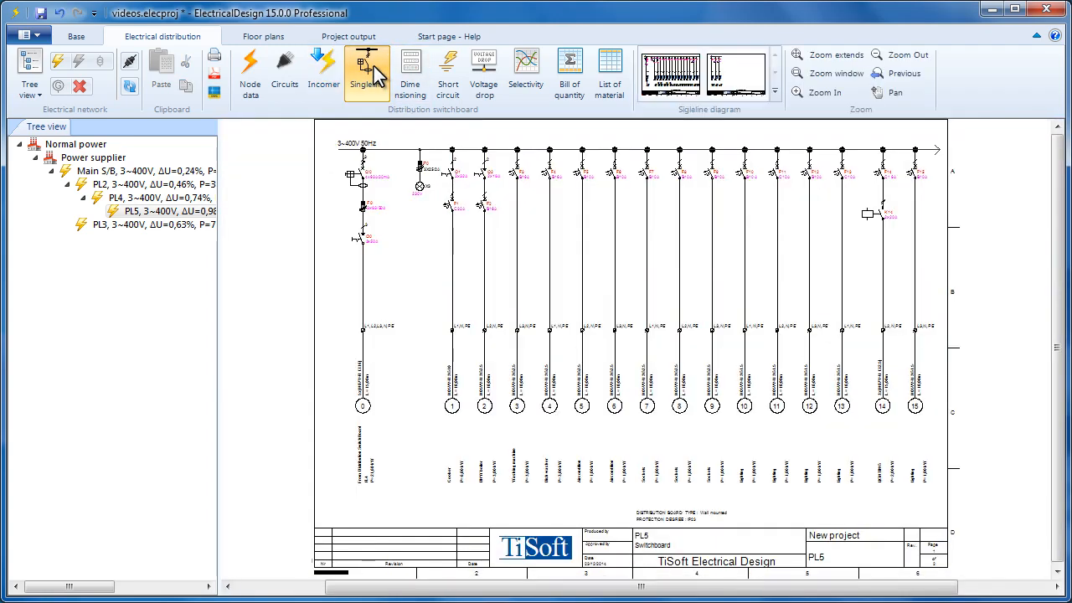
- Show page 2 of the diagram and start the Export to PDF command
{"action": "left_click", "coordinate": [735, 74]}
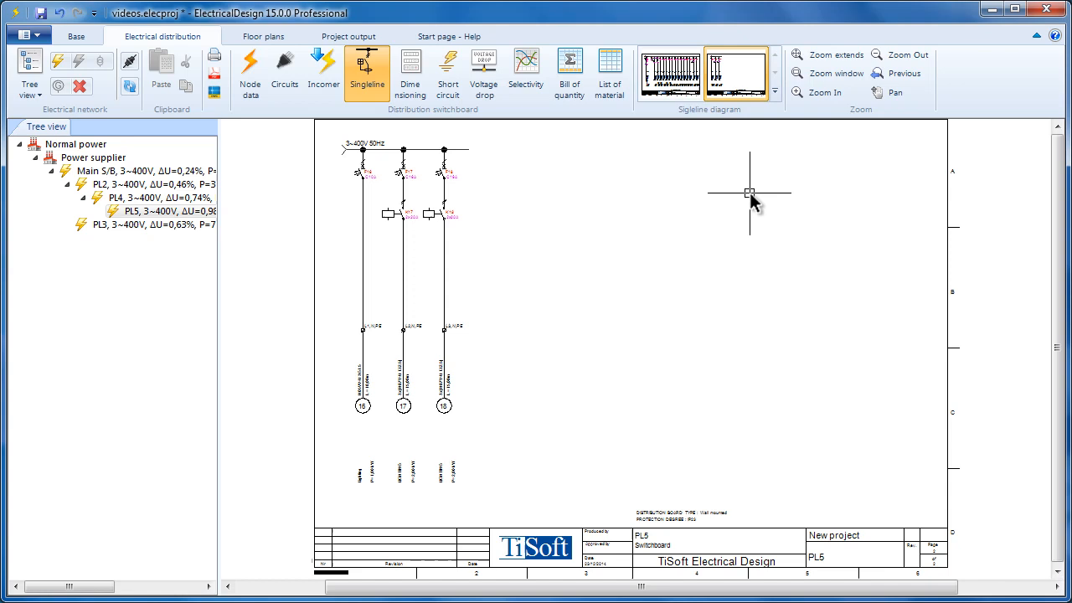
{"action": "mouse_move", "coordinate": [216, 74]}
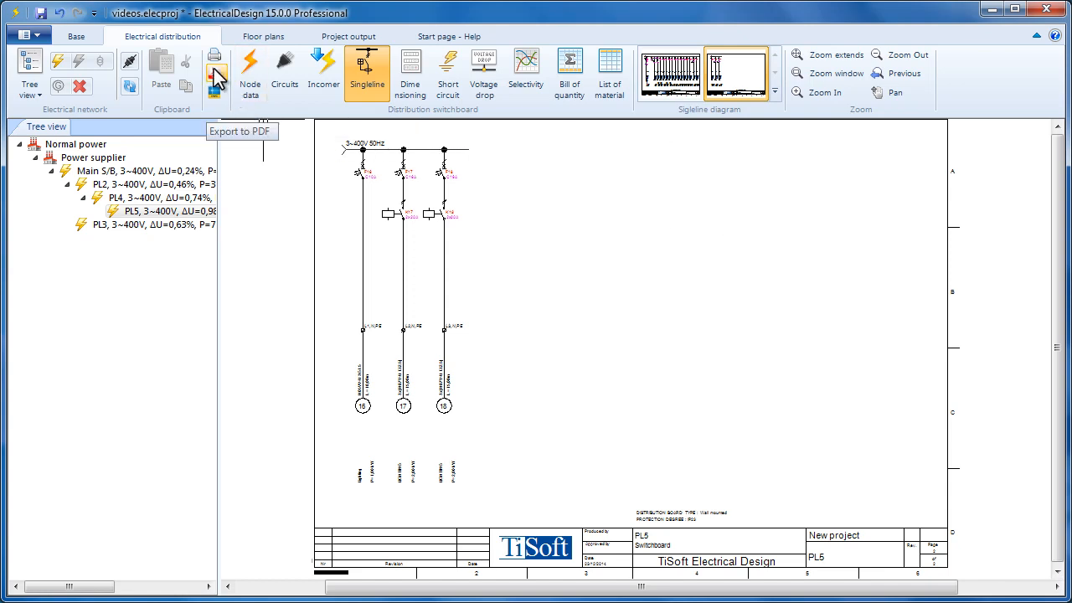
{"action": "mouse_move", "coordinate": [216, 64]}
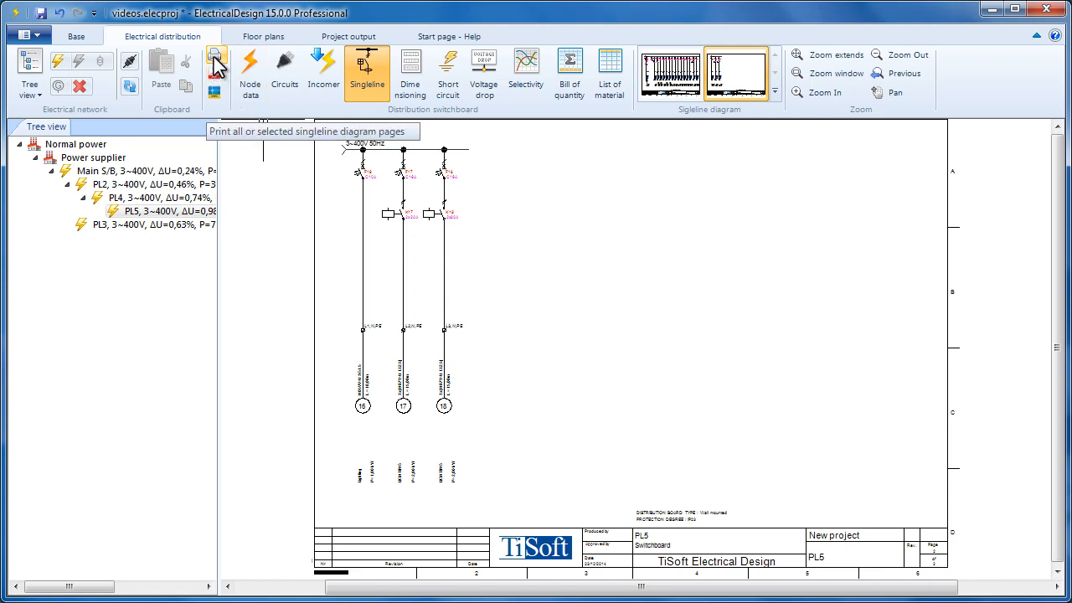
{"action": "mouse_move", "coordinate": [218, 93]}
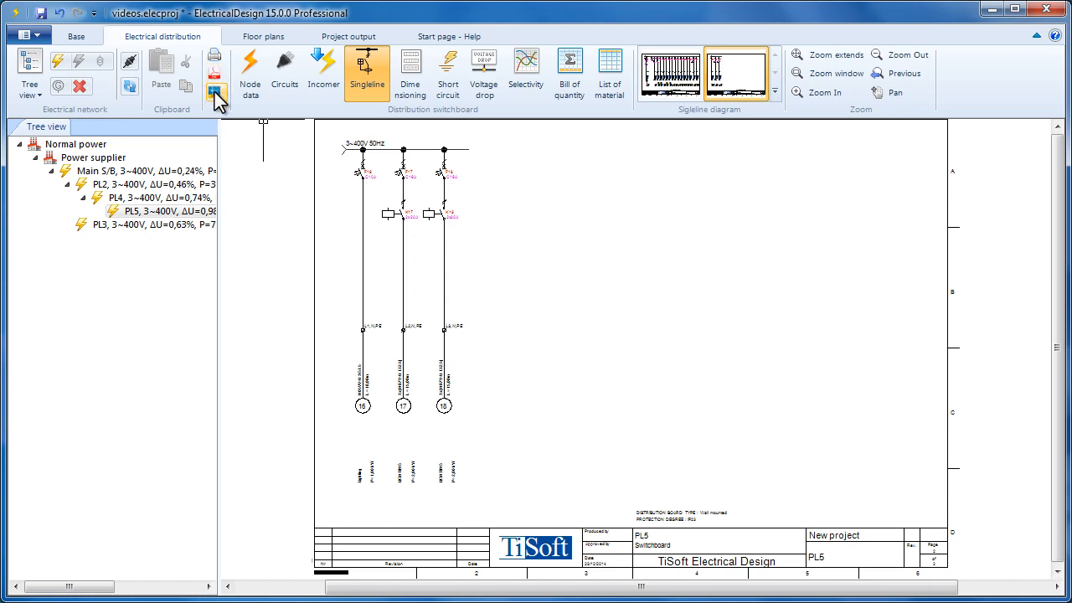
{"action": "mouse_move", "coordinate": [216, 93]}
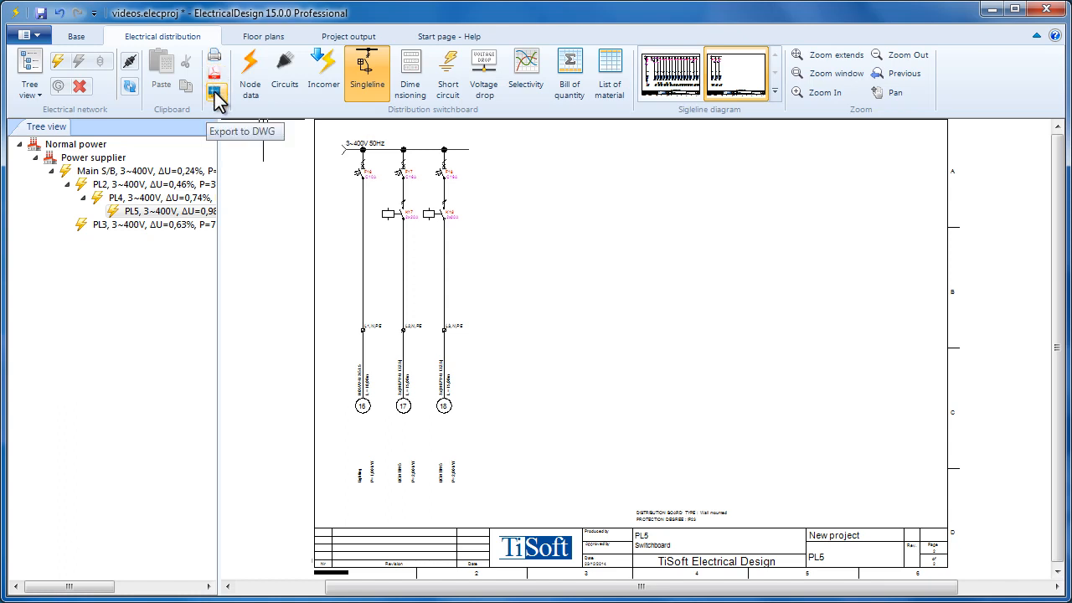
{"action": "left_click", "coordinate": [216, 94]}
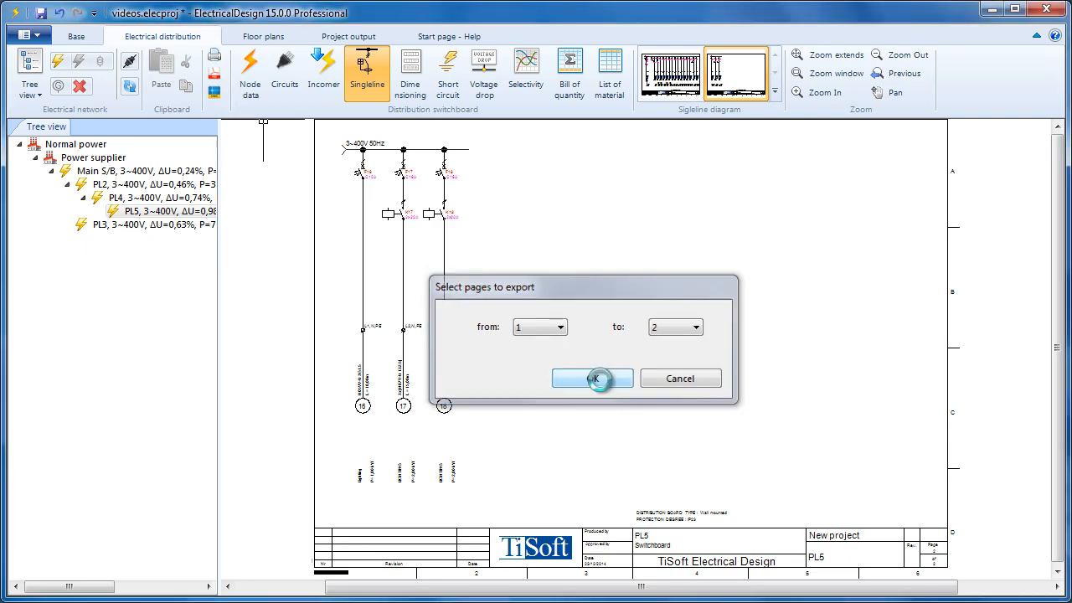
- Export pages 1 to 2 as New project singleline.pdf on the Desktop and open it in Adobe Reader
{"action": "left_click", "coordinate": [593, 378]}
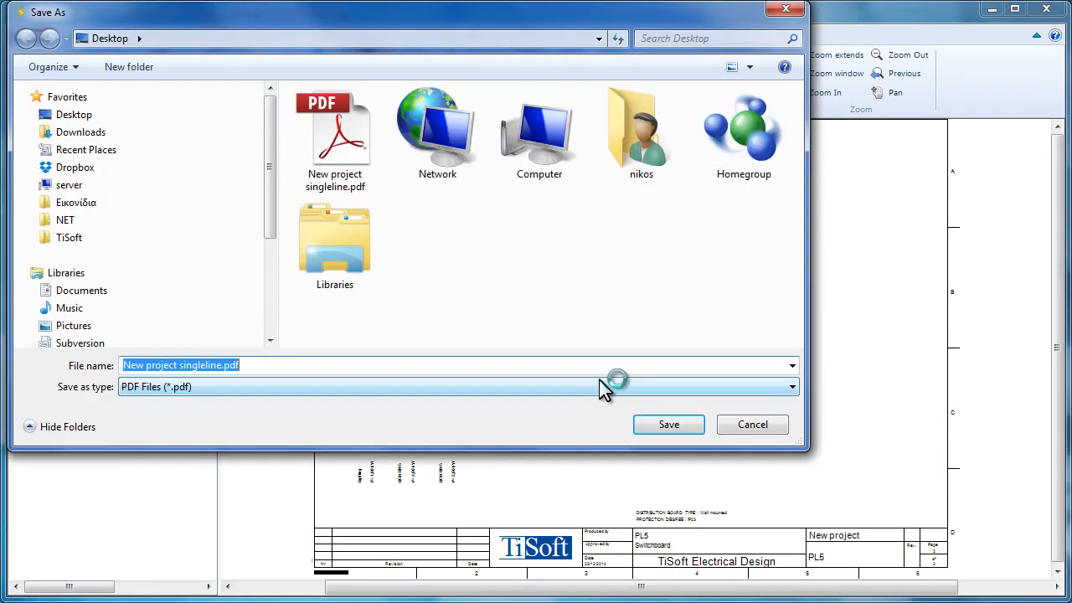
{"action": "mouse_move", "coordinate": [561, 388]}
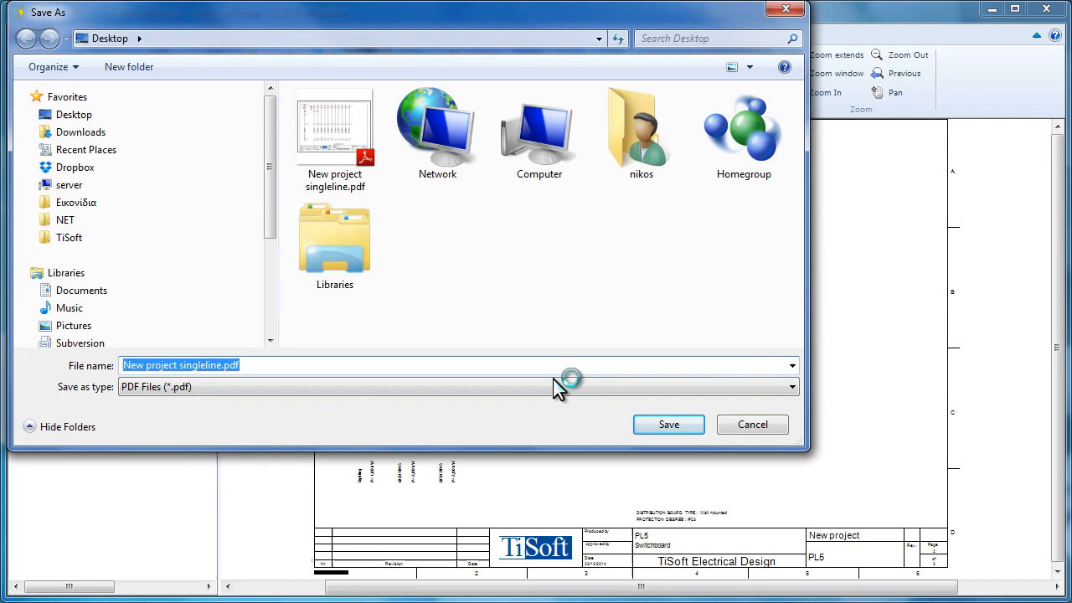
{"action": "left_click", "coordinate": [668, 424]}
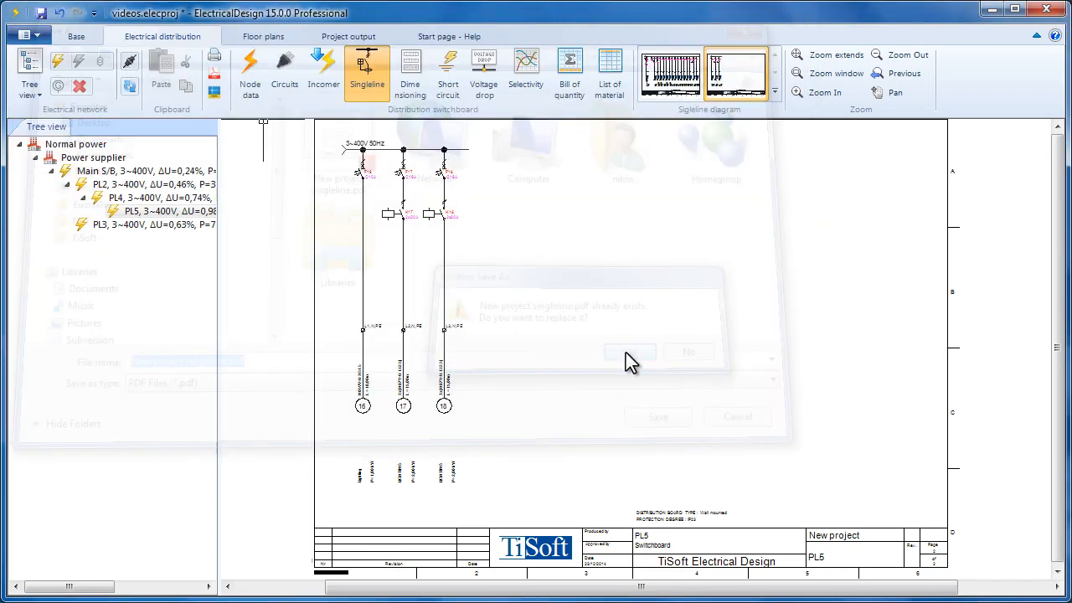
{"action": "left_click", "coordinate": [630, 352]}
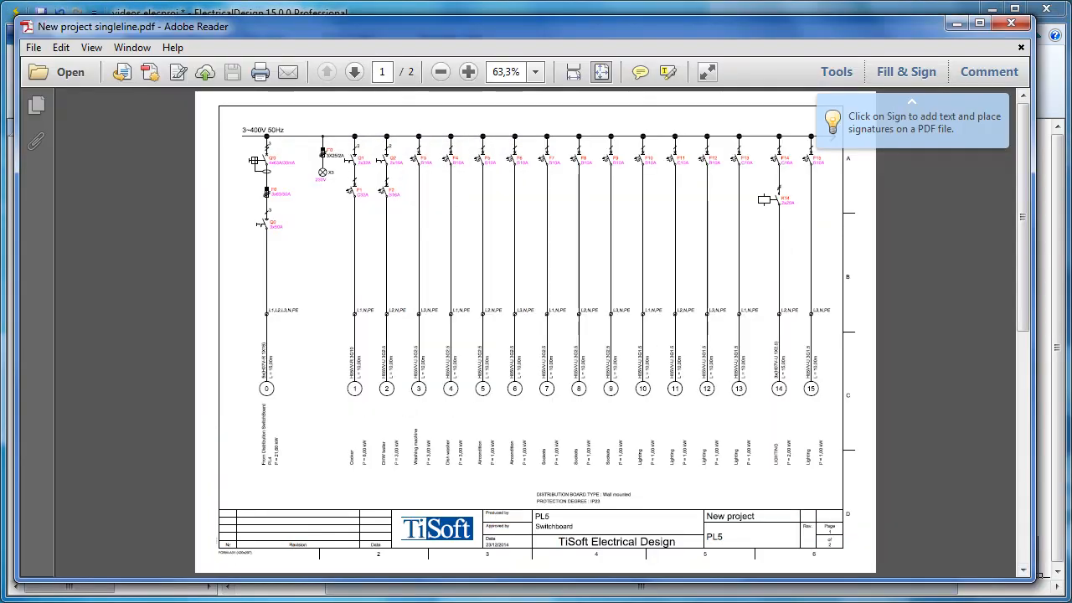